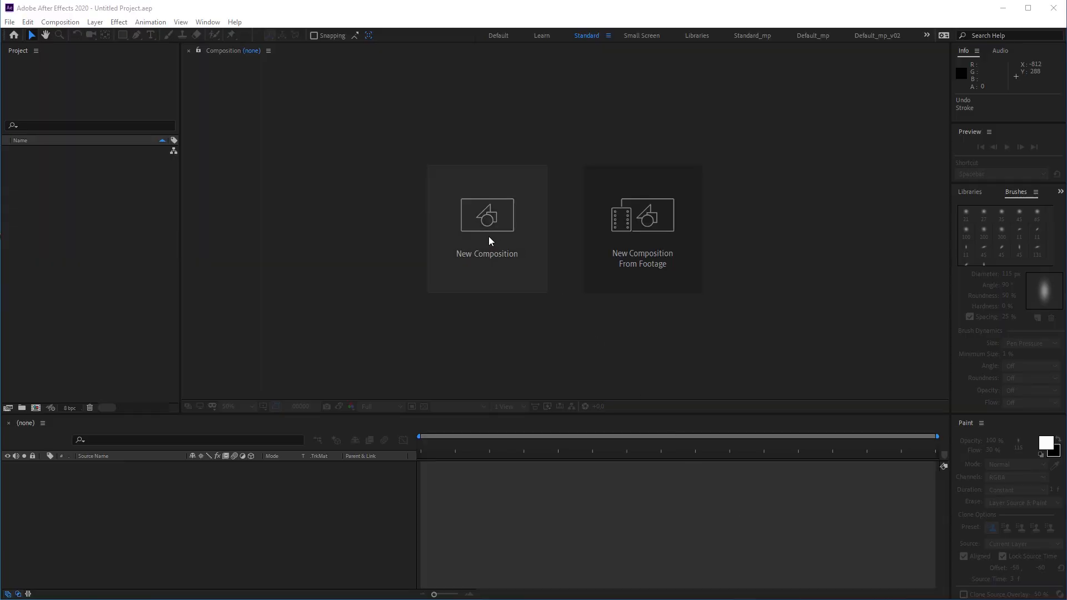
Step: Start a new 1920×1080 composition and keep the frame rate at 24 fps
click(486, 227)
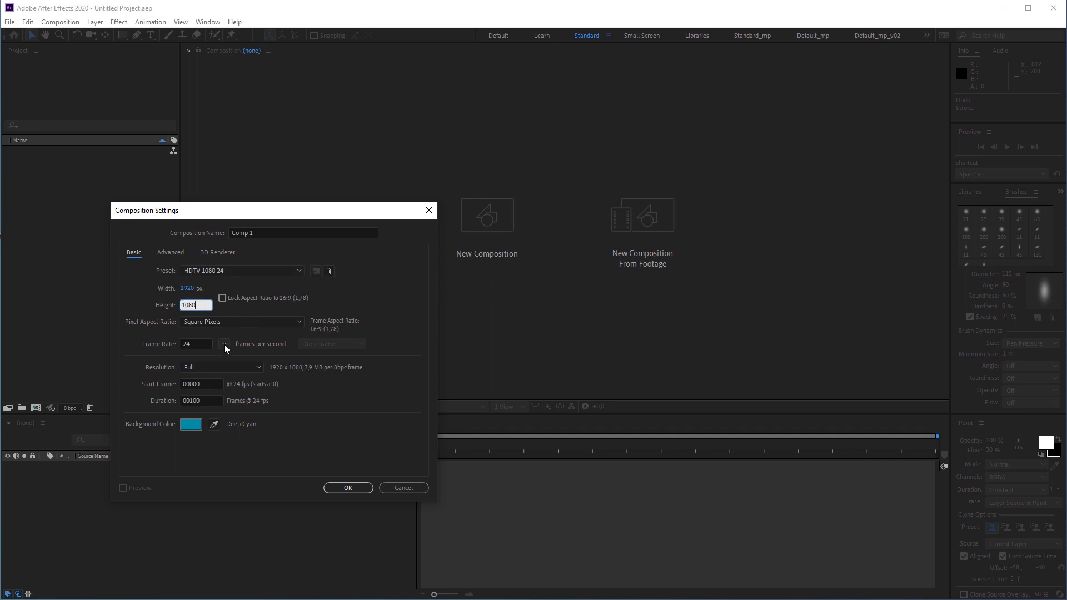
click(224, 343)
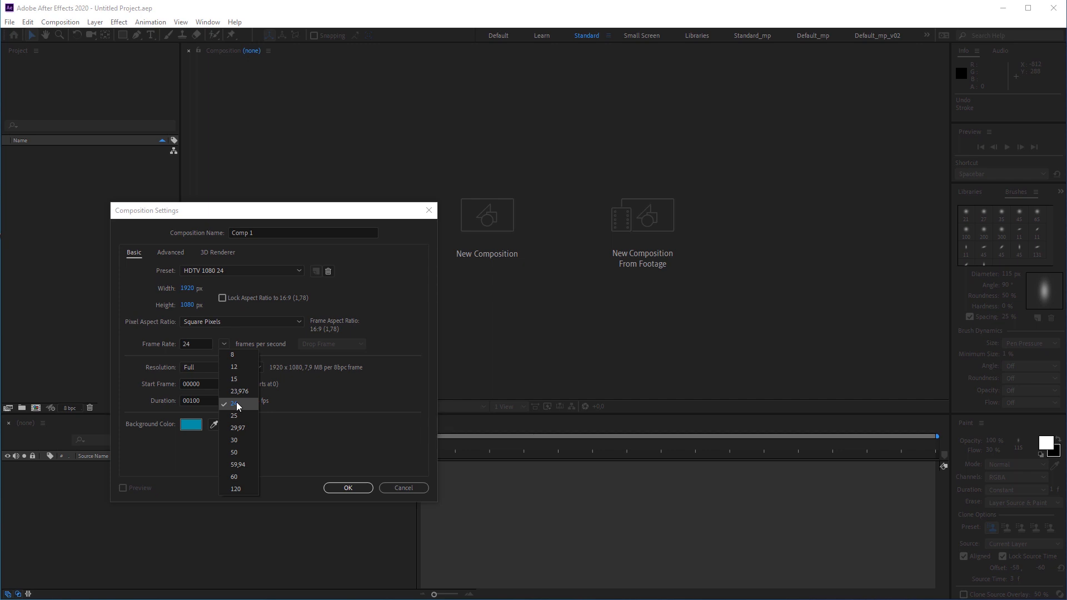
click(234, 403)
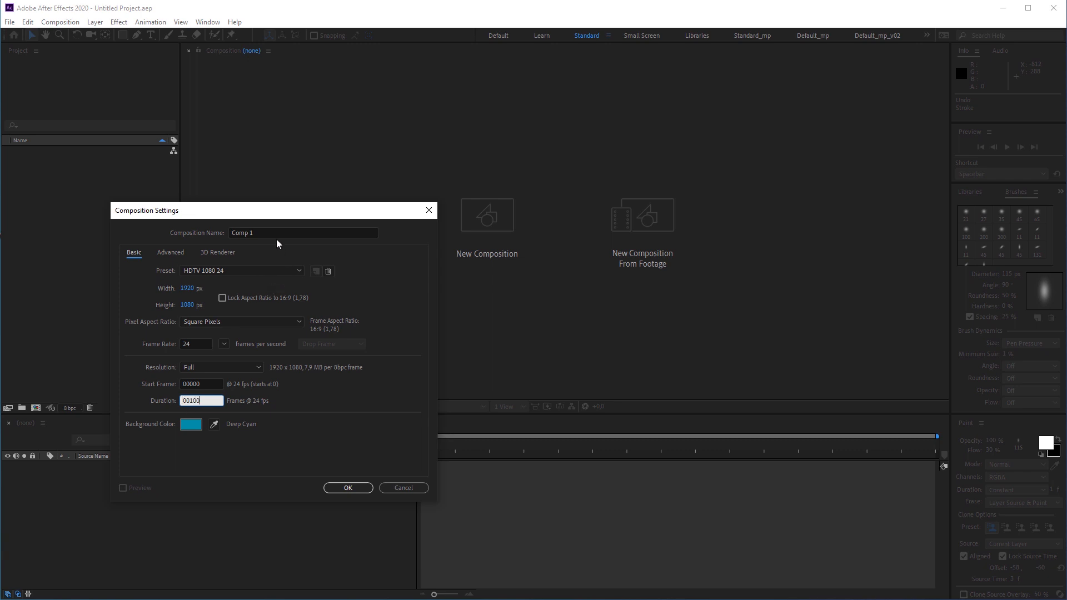
Step: Set a deep cyan background, name the composition Travel_Intro and create it
click(191, 424)
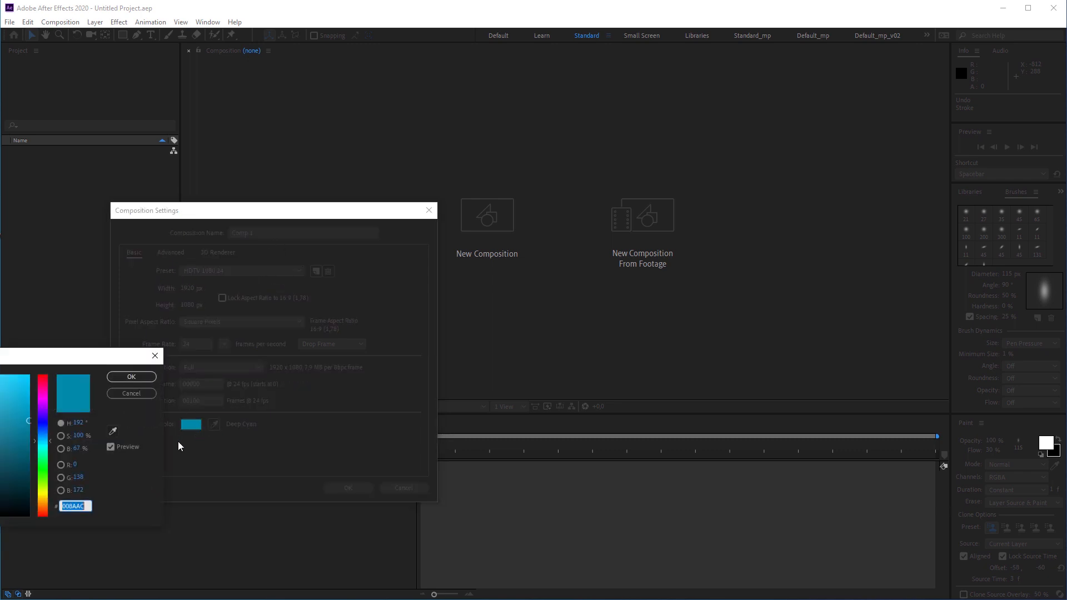
click(32, 421)
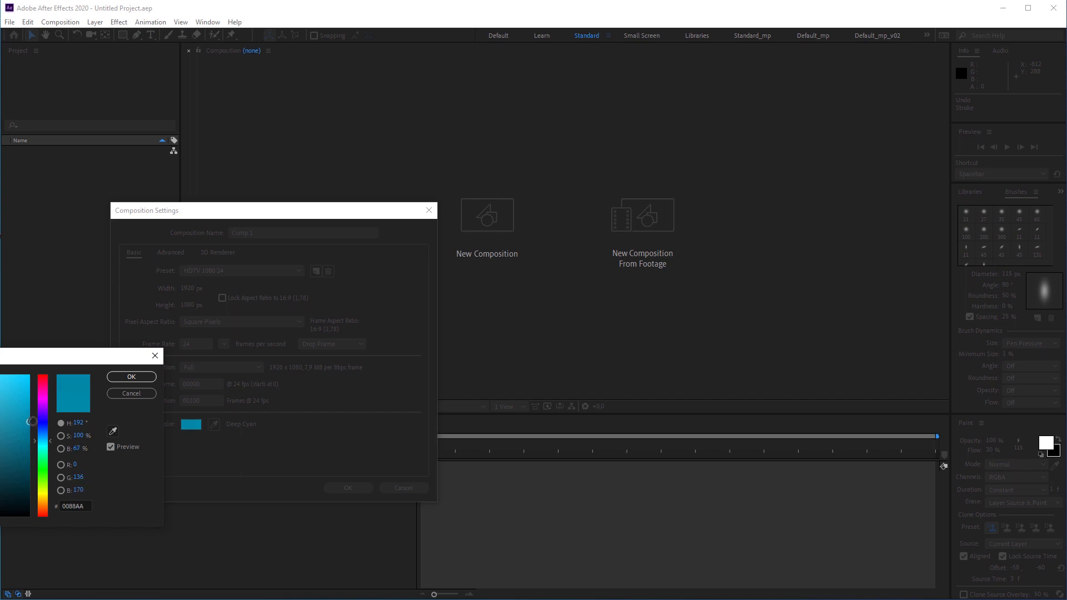
click(131, 377)
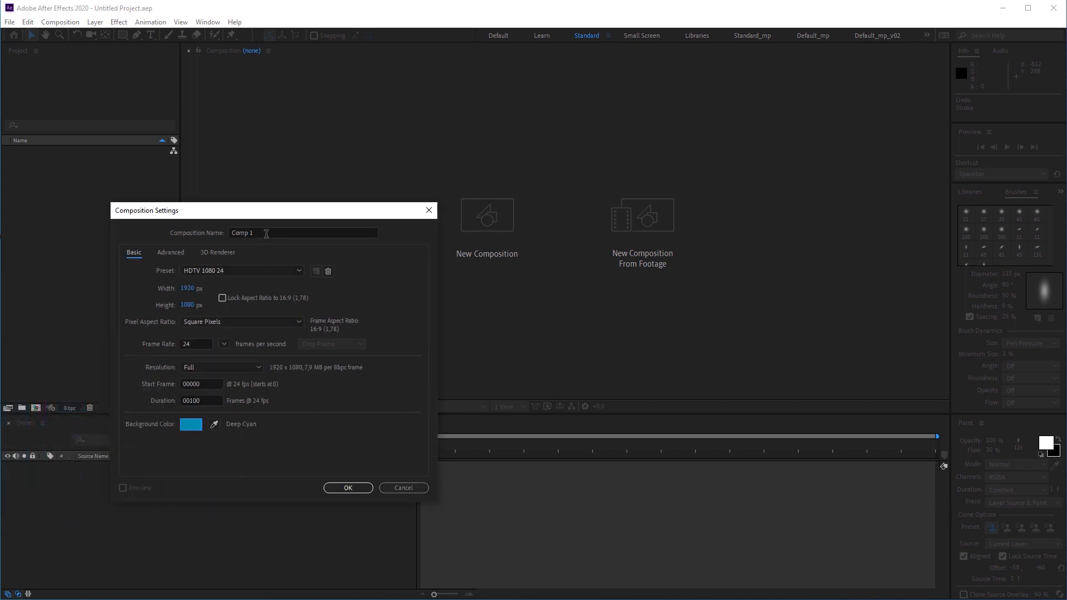
text(Travel_Intro)
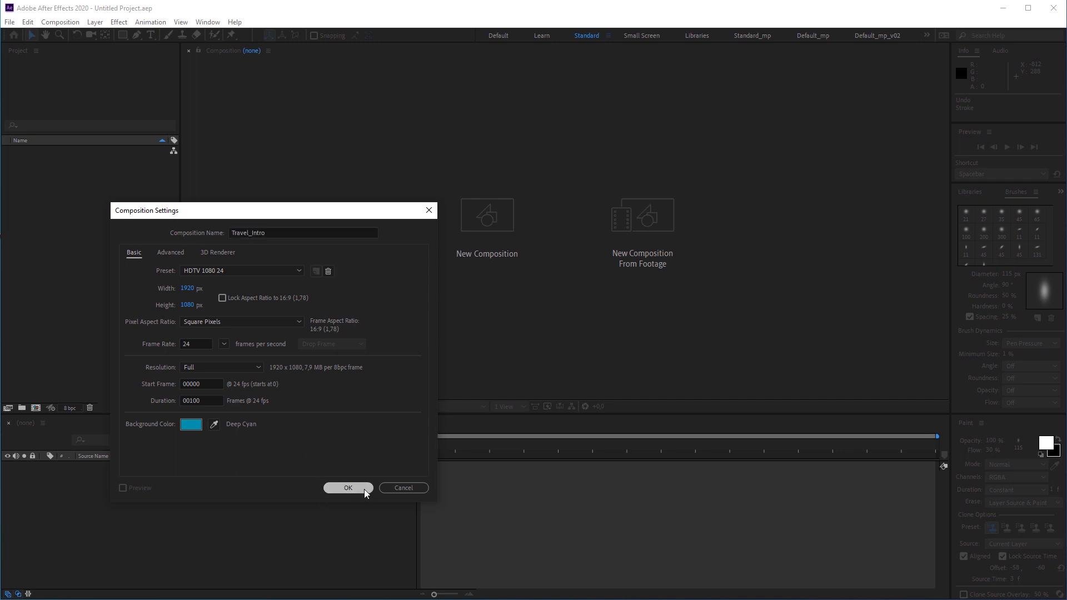
click(348, 488)
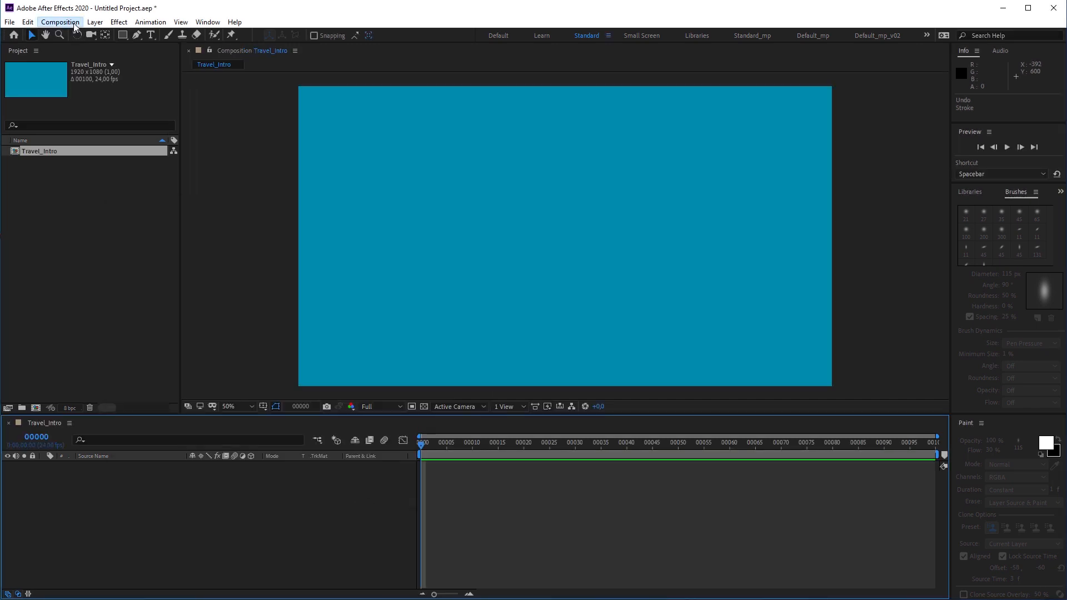
Step: Create a second, square 1080×1080 composition named Brush01
click(60, 22)
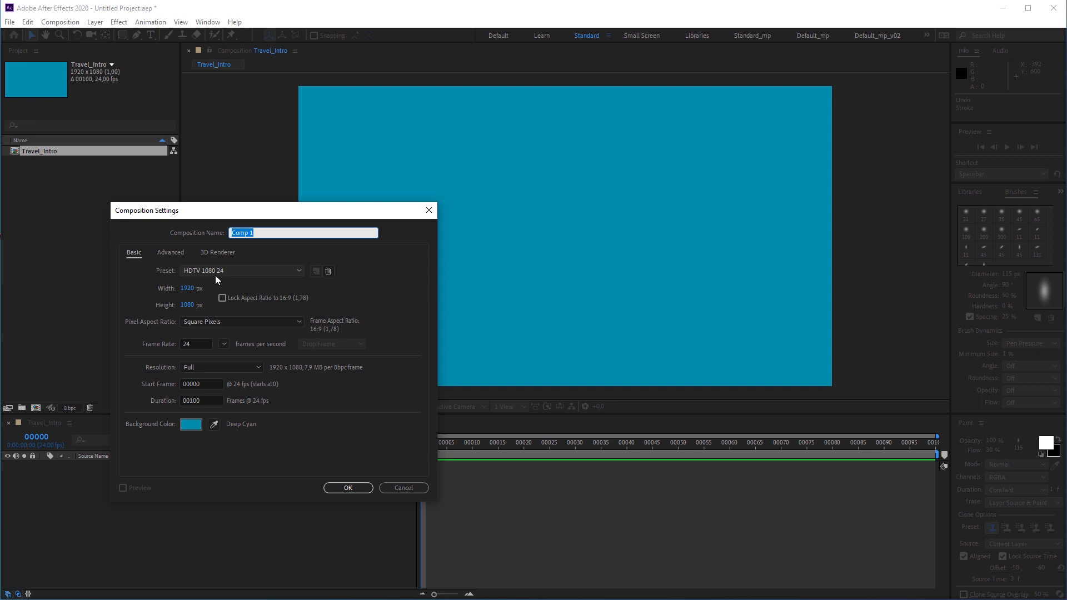
mouse_move(202, 300)
text(1080)
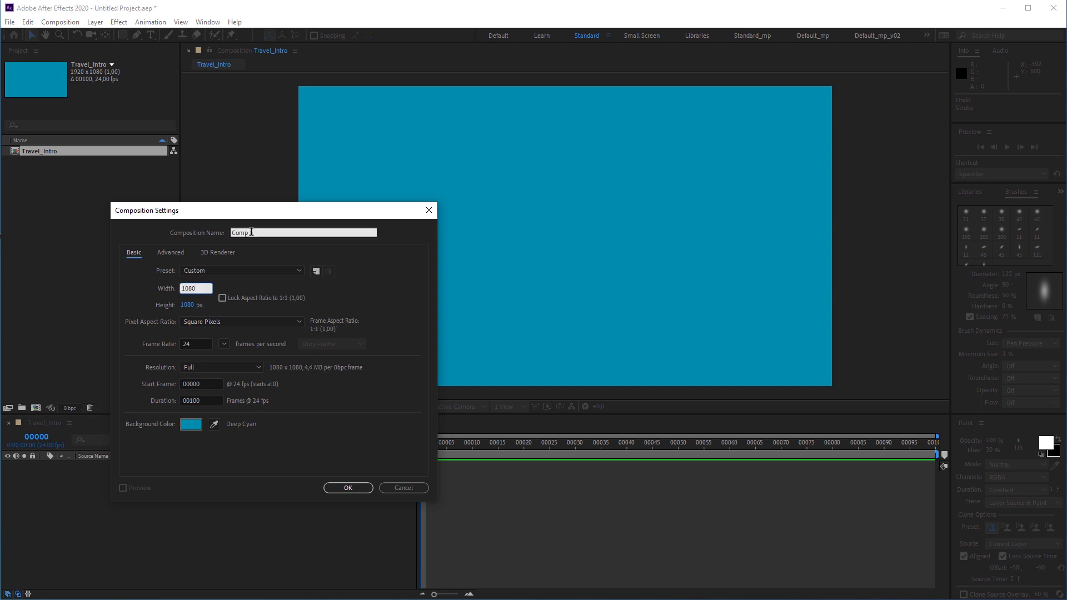
text(Brush)
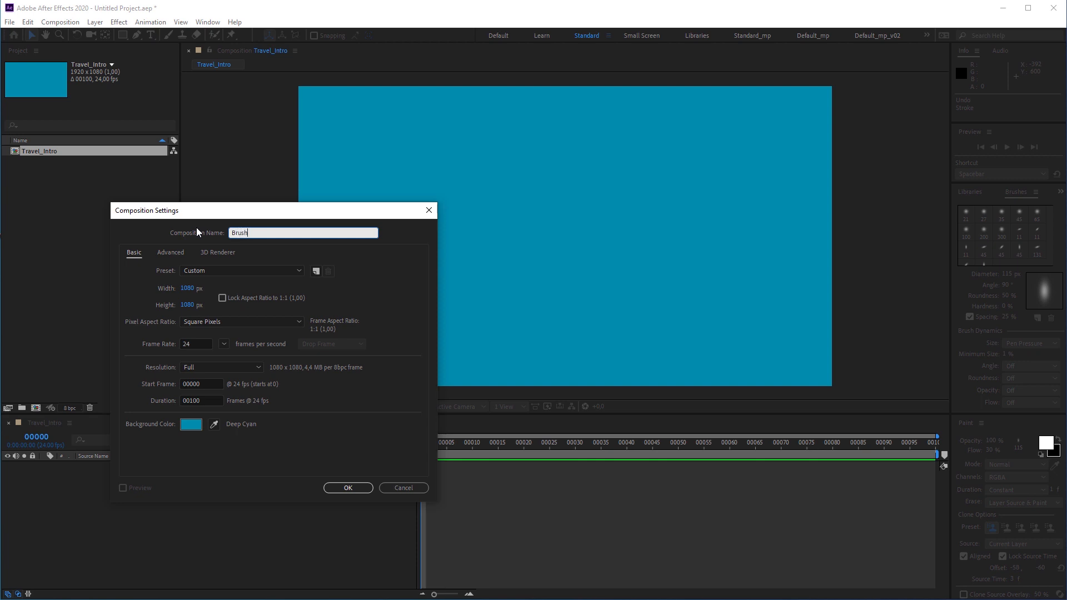
text(01)
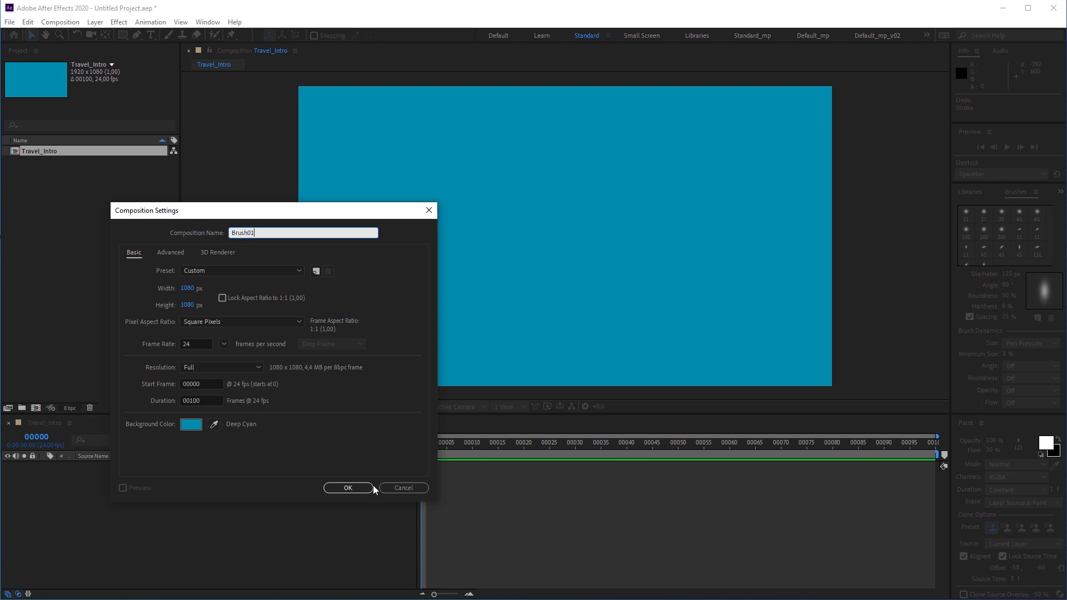
click(348, 488)
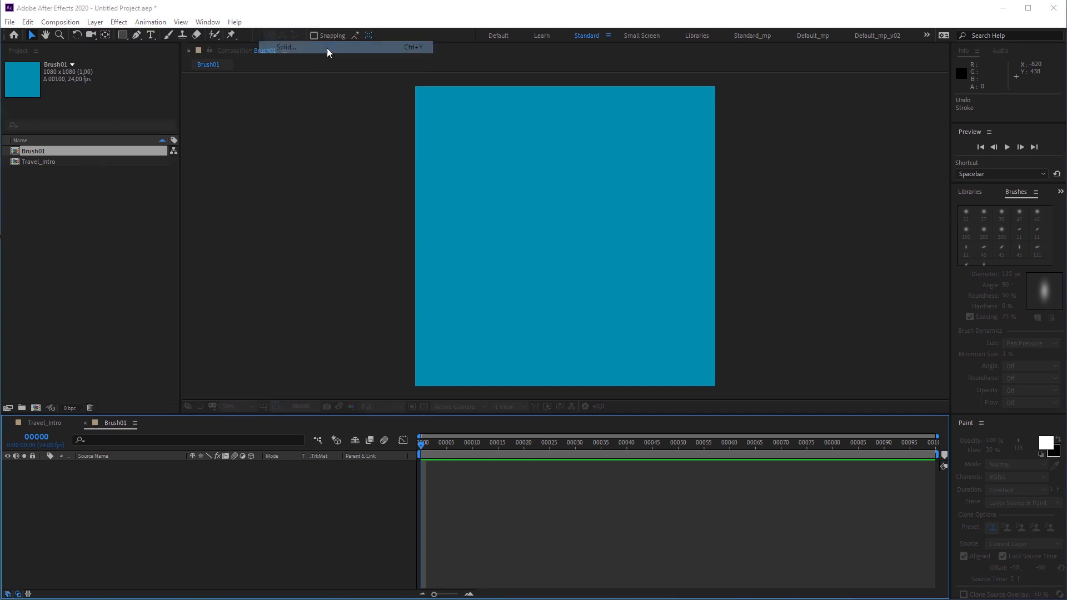
Step: Add a black 1080×1080 solid layer to Brush01
click(286, 46)
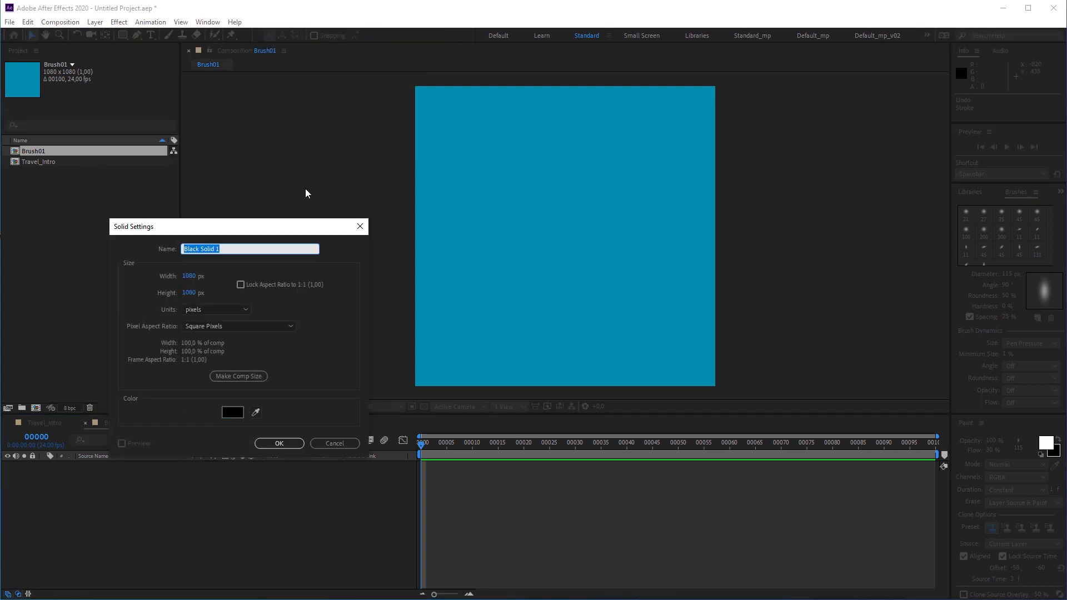
click(278, 443)
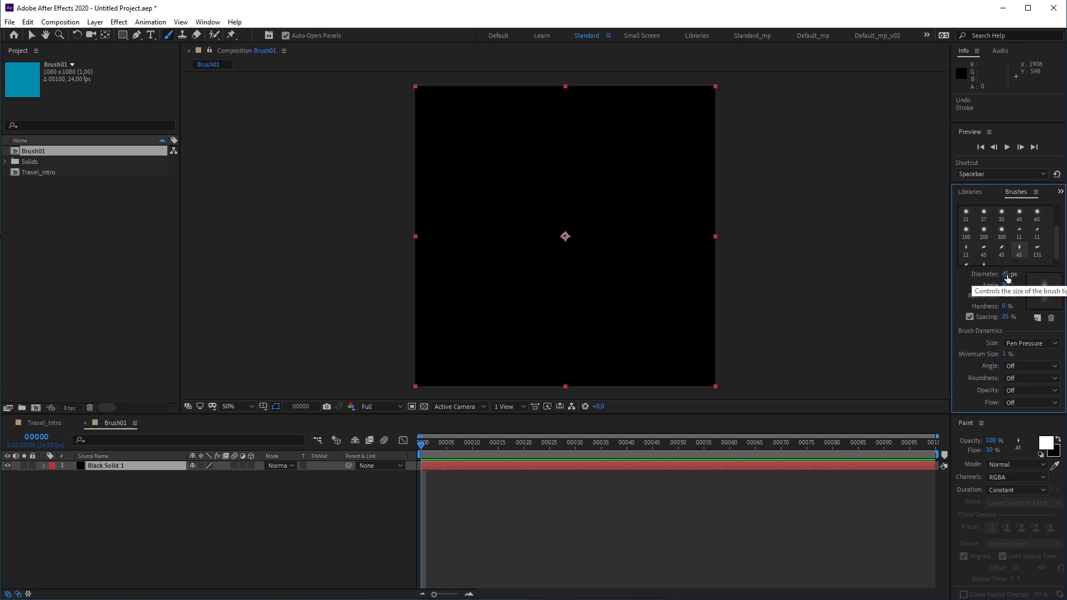
Step: Set the brush to 115 px diameter, 100% hardness, and keep paint flow and duration Constant
triple_click(1009, 273)
text(115)
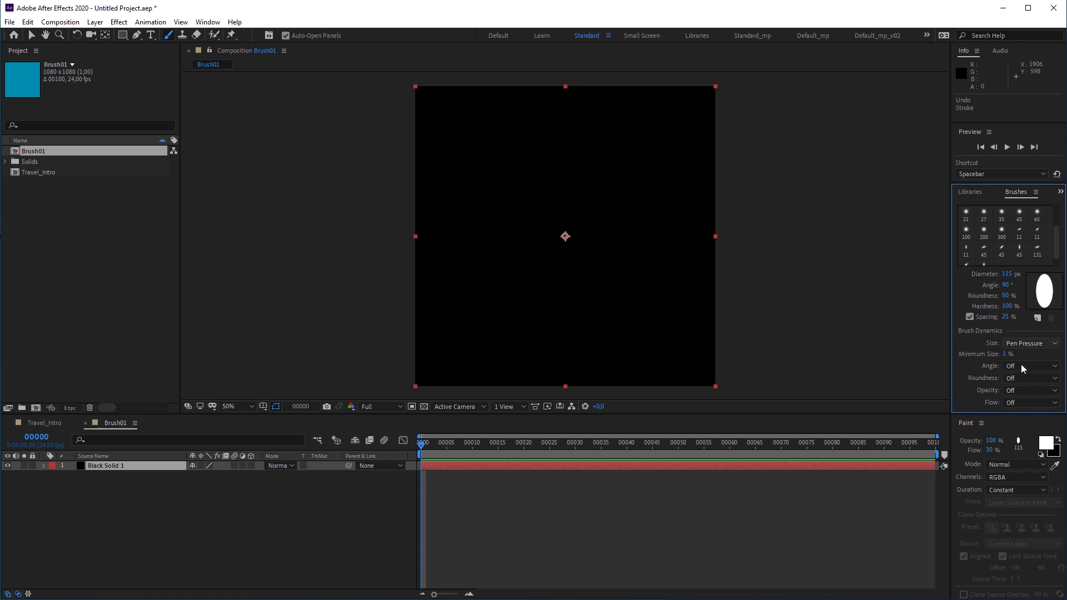
mouse_move(969, 426)
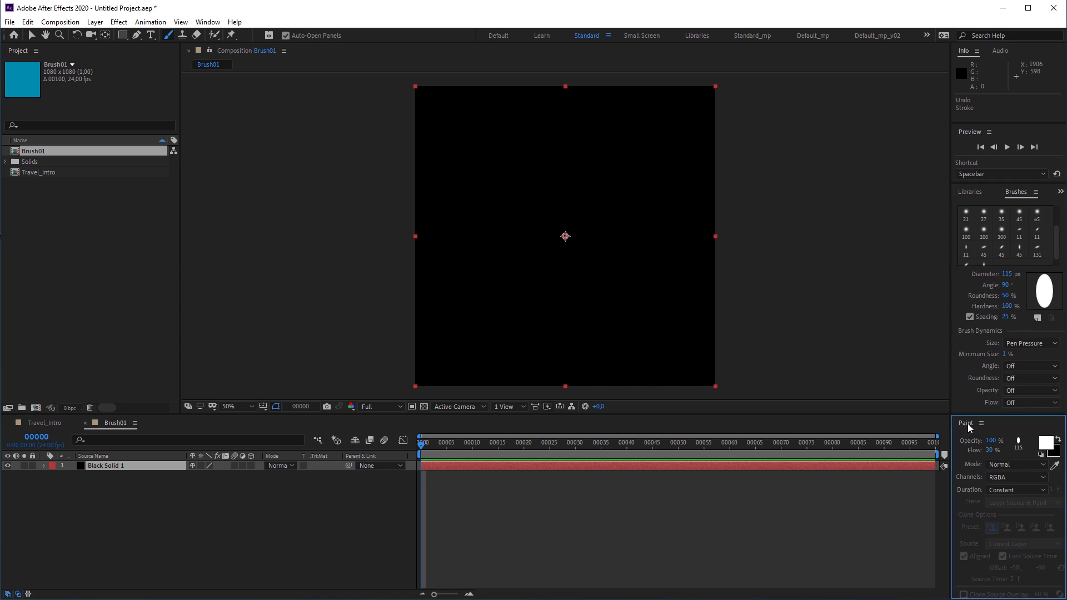
triple_click(988, 450)
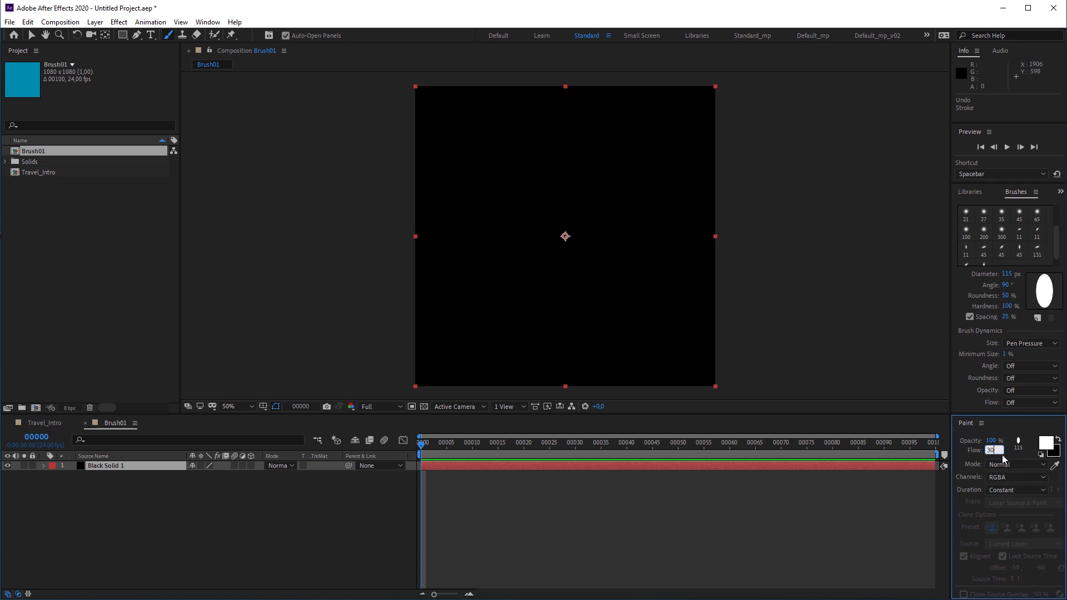
click(1016, 490)
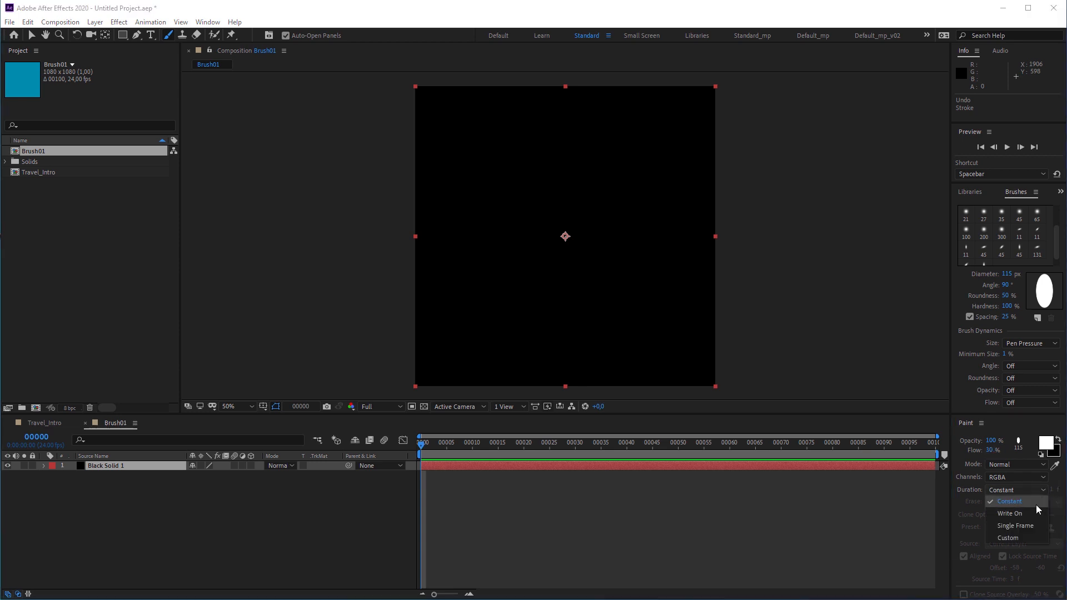
click(1008, 502)
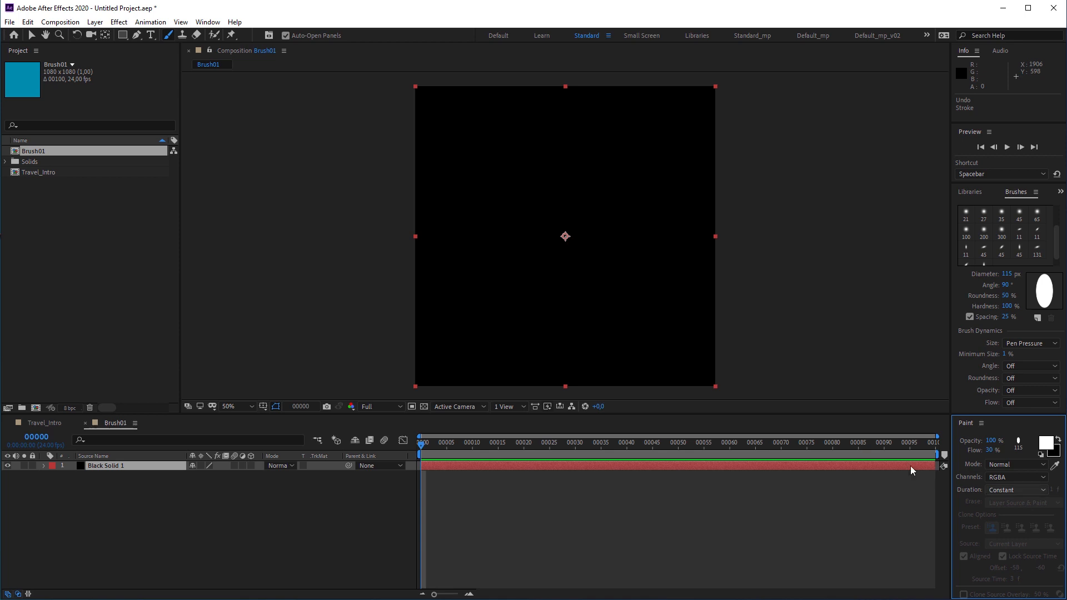
Step: Open the black solid in its own layer viewer, ready for painting white zigzag strokes
double_click(105, 465)
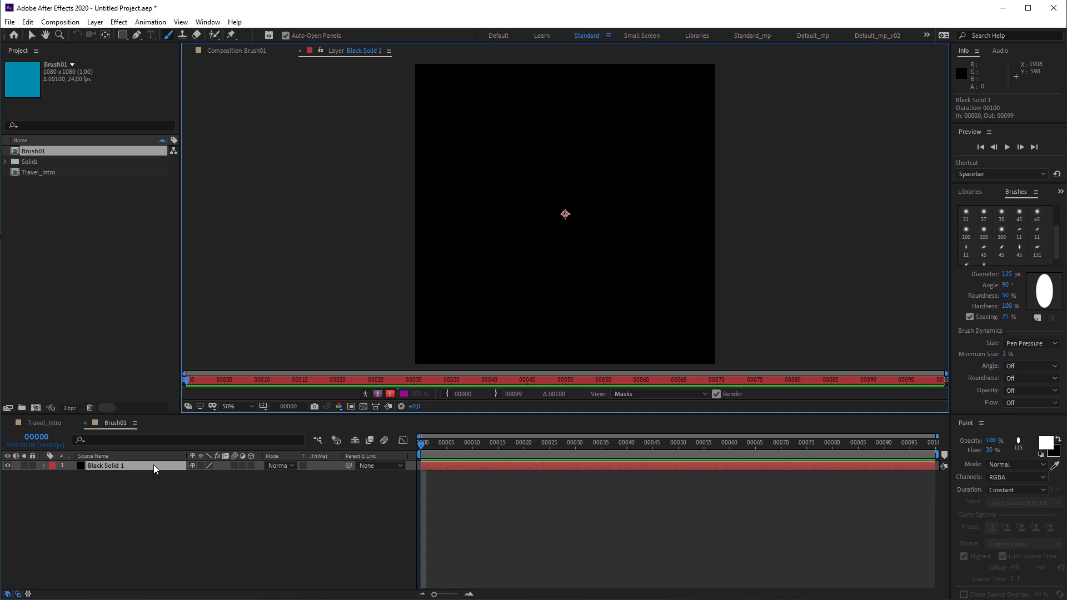
mouse_move(238, 434)
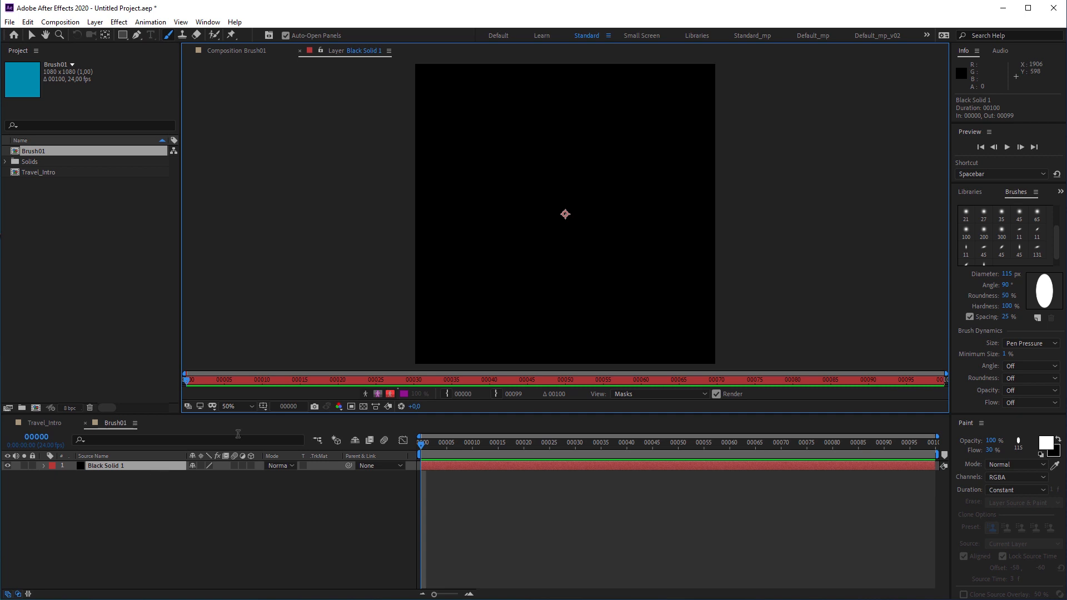
mouse_move(257, 415)
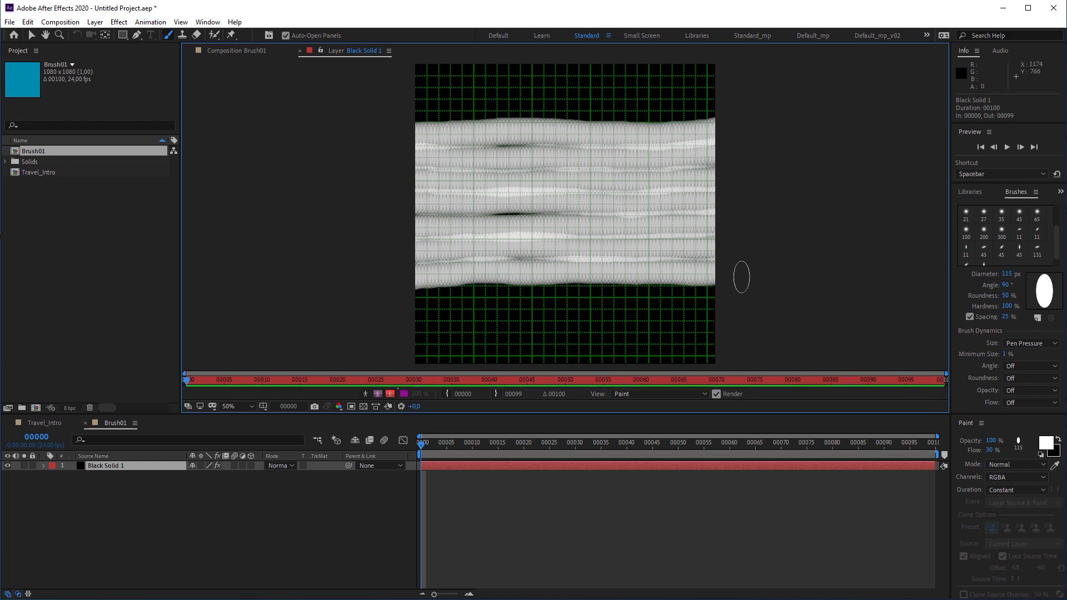
Step: Expand Paint > Brush 1 > Stroke Options and keyframe the stroke End value at frame 50
click(44, 465)
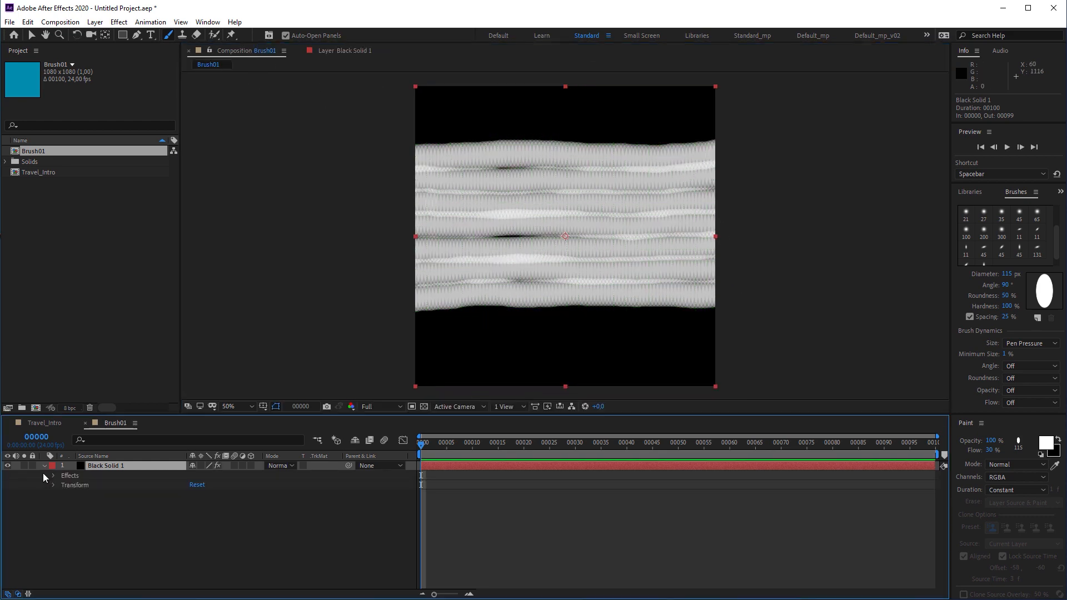
click(45, 474)
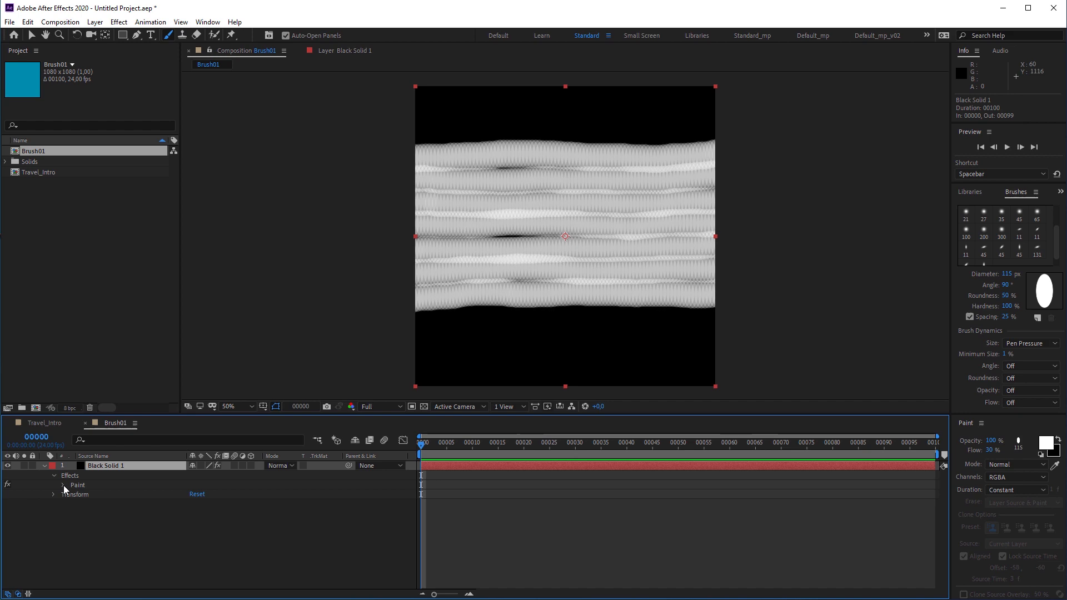
click(64, 486)
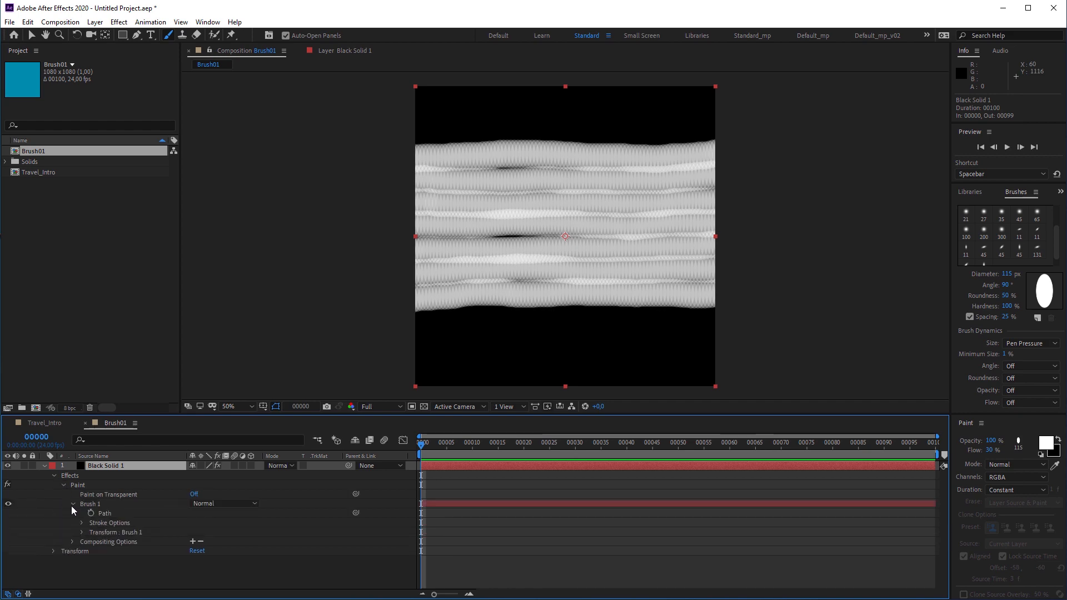
click(81, 522)
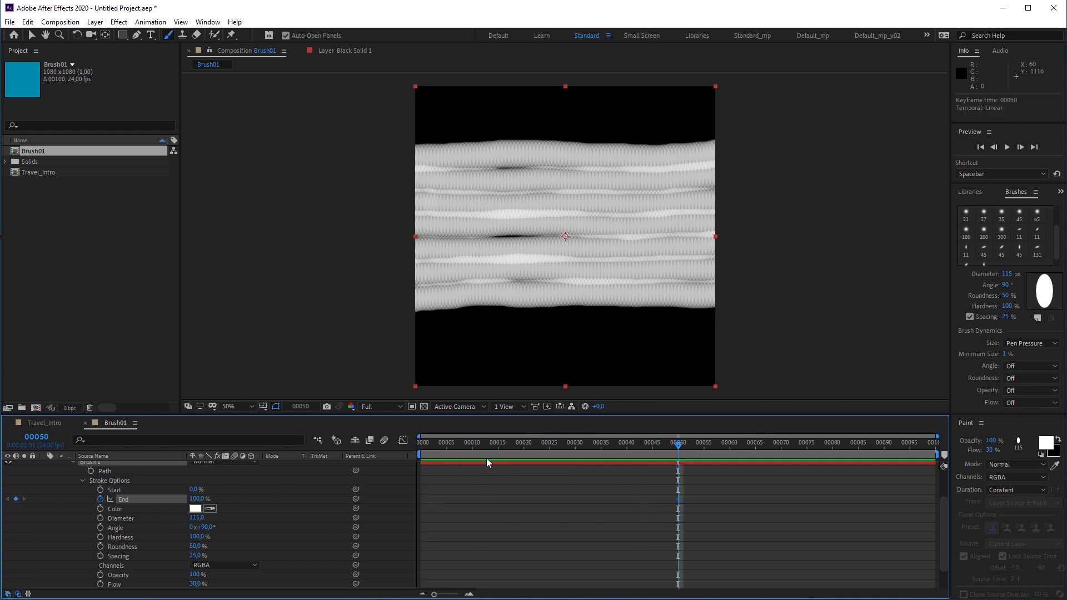
click(420, 442)
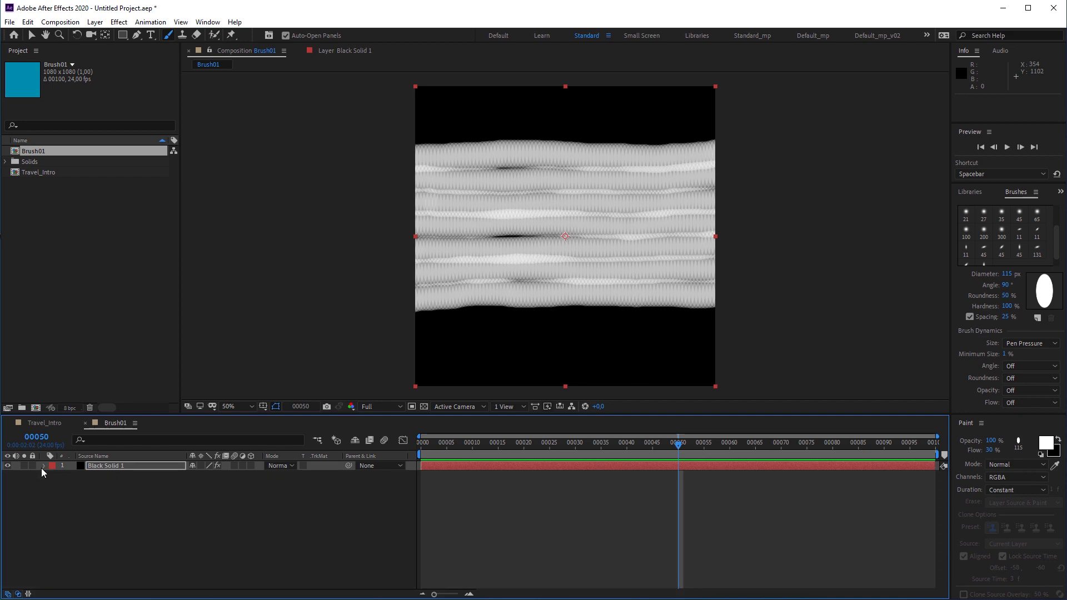
Step: Apply Roughen Edges to Black Solid 1 with Paint on Transparent enabled
click(983, 193)
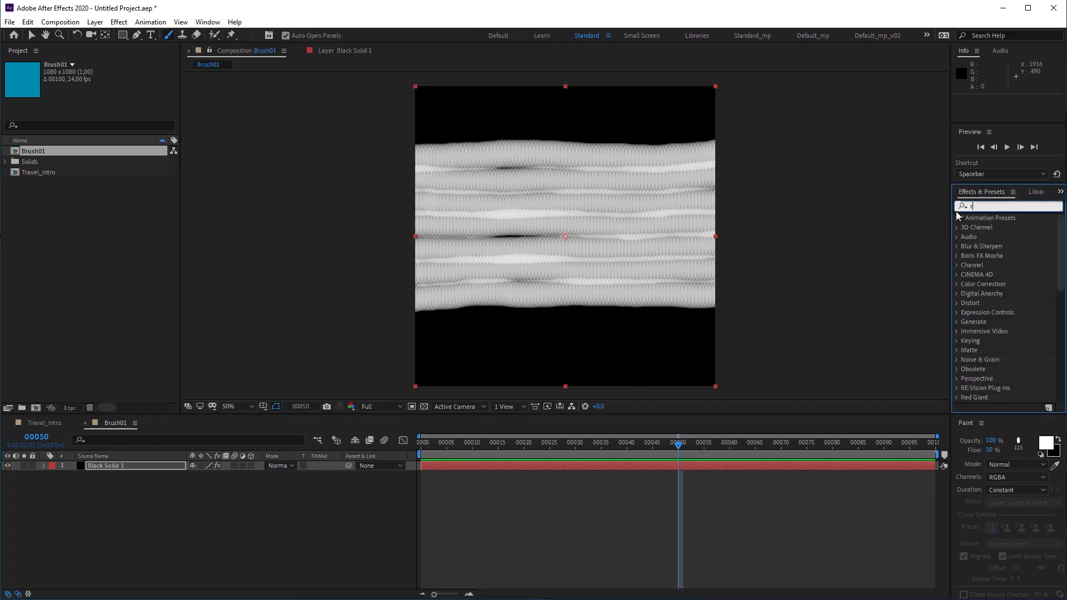
text(ough)
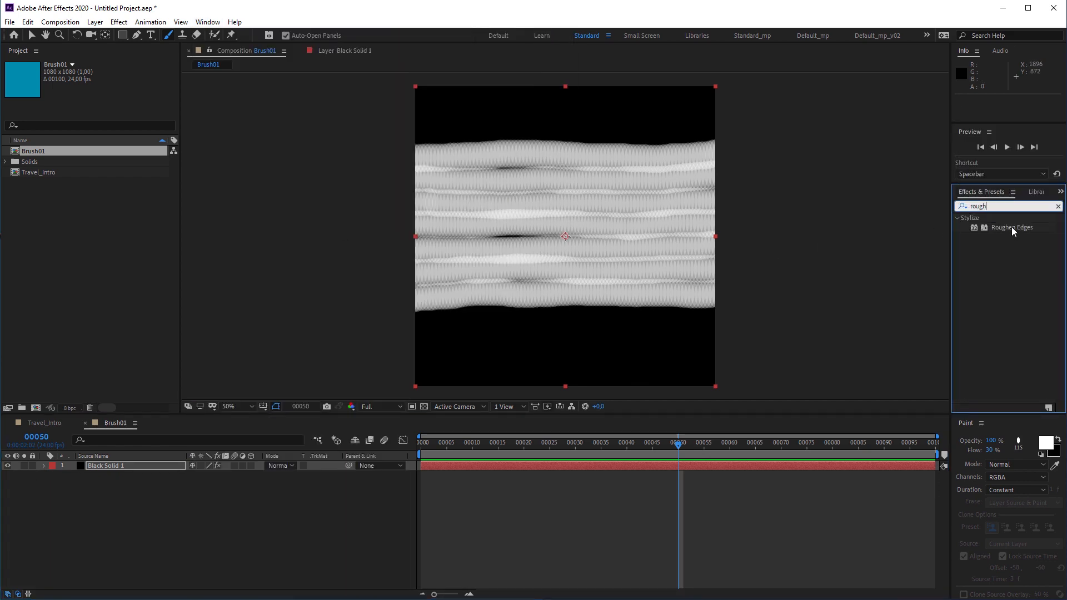
double_click(1011, 226)
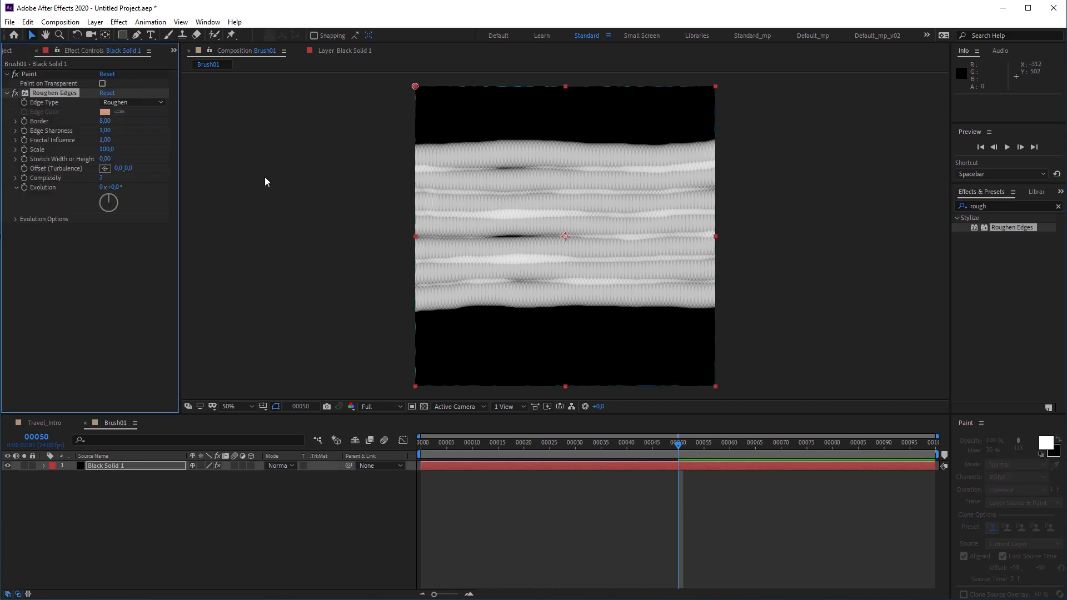
click(102, 83)
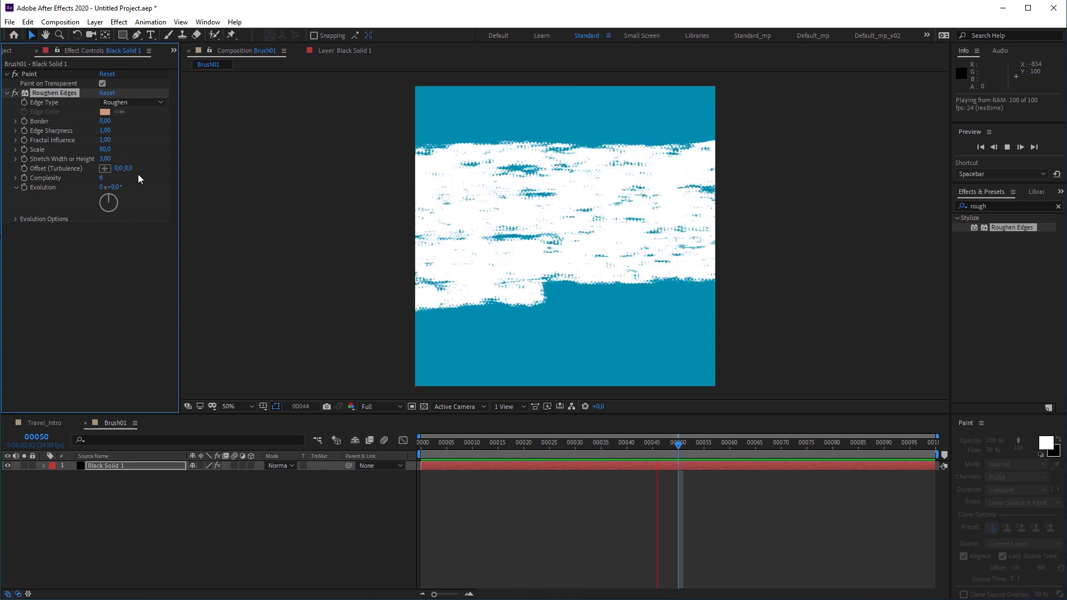
click(469, 452)
text(turb)
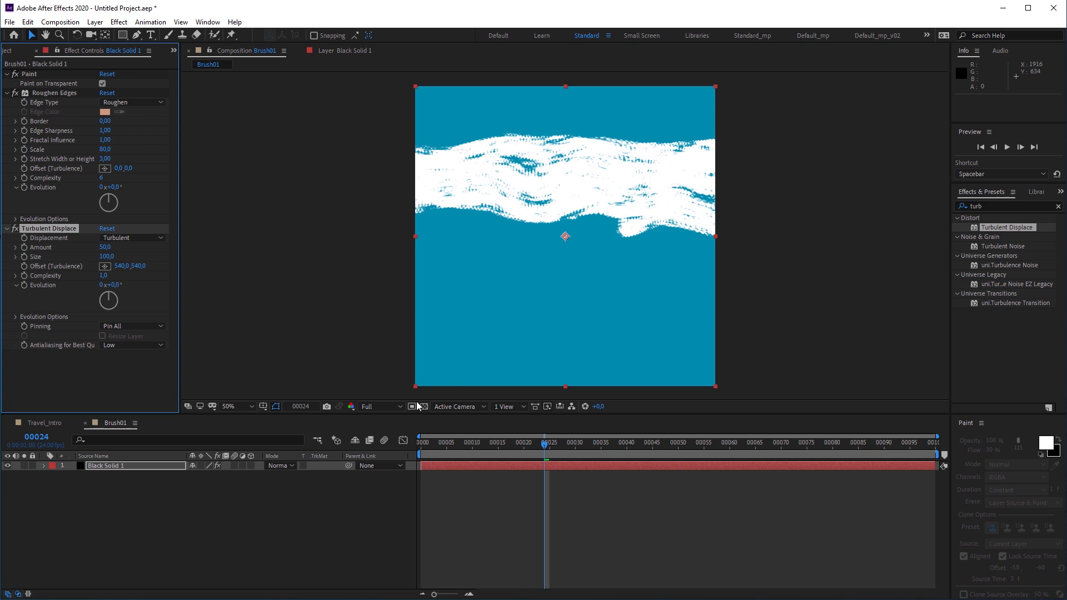
Step: Set Turbulent Displace to Horizontal Displacement with amount 2250, size 4 and complexity 2
click(132, 238)
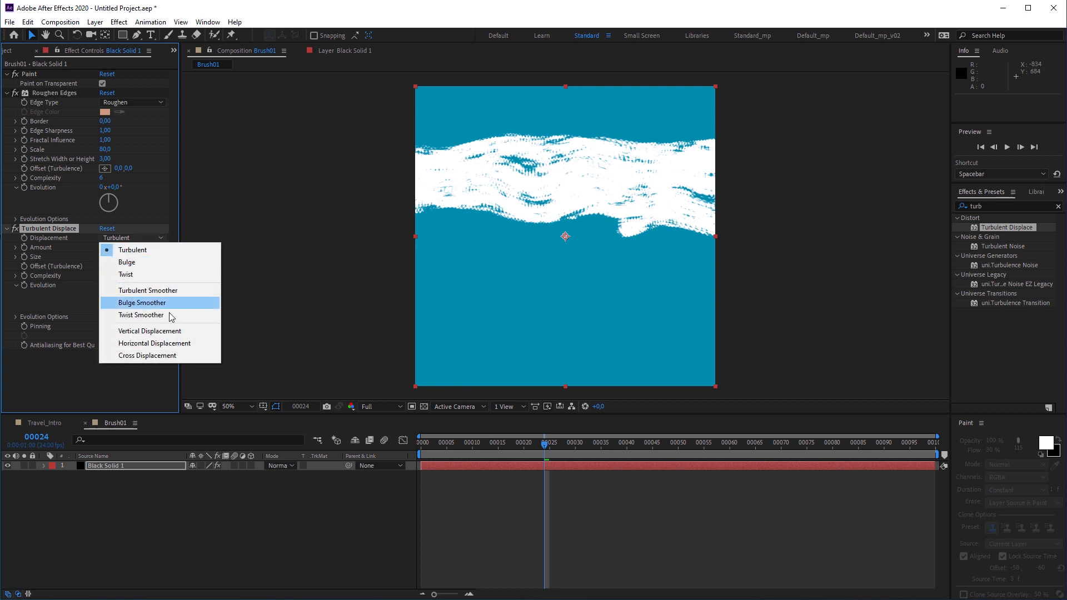
click(154, 343)
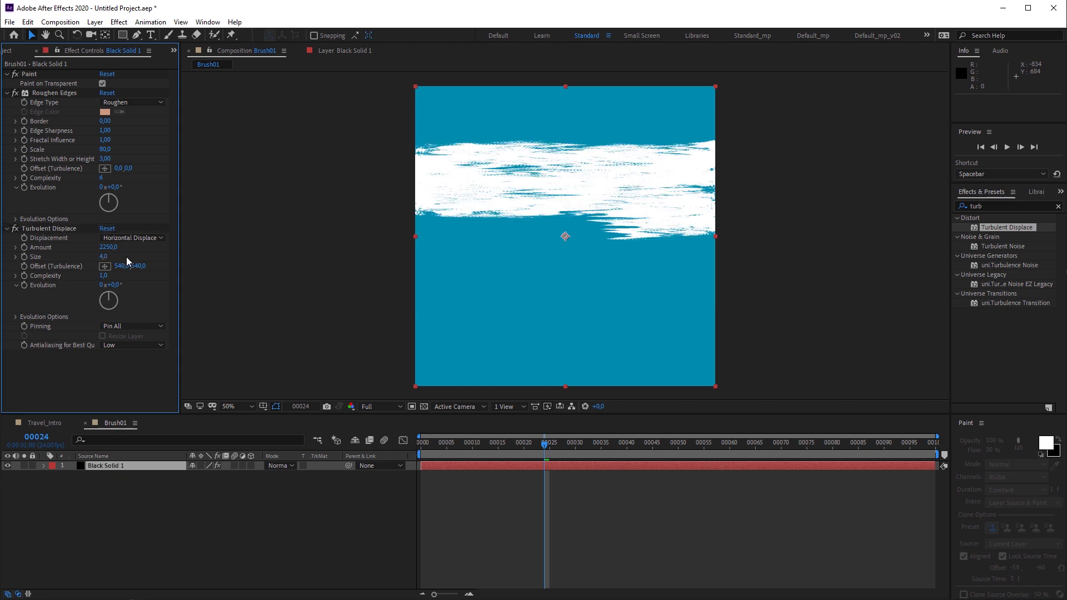
double_click(105, 275)
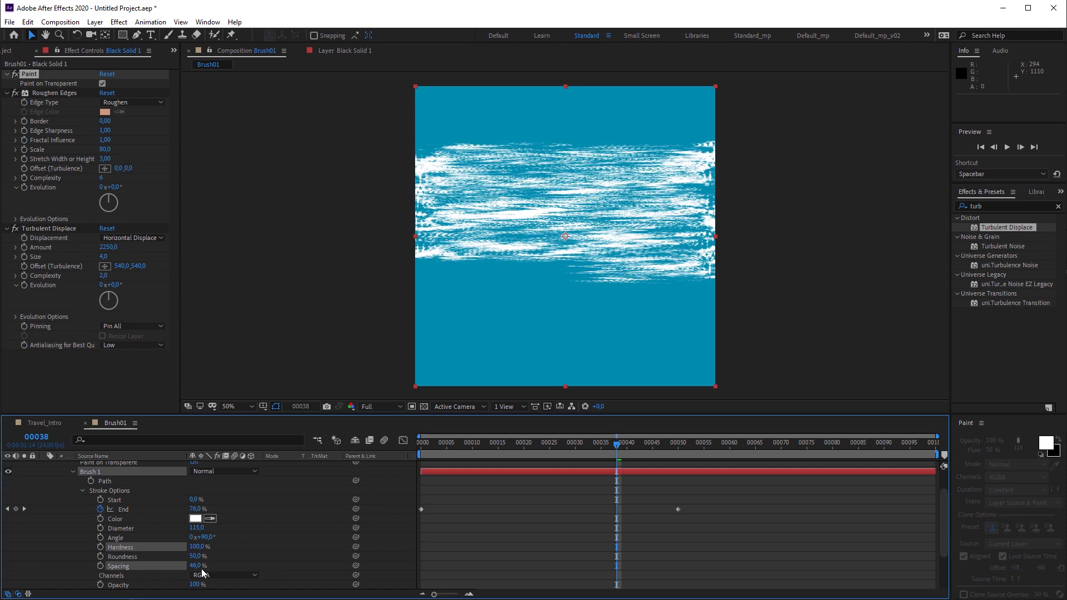
Step: Duplicate Brush01 as Brush02, duplicate its solid and set the lower layer to Alpha Inverted Matte
click(19, 50)
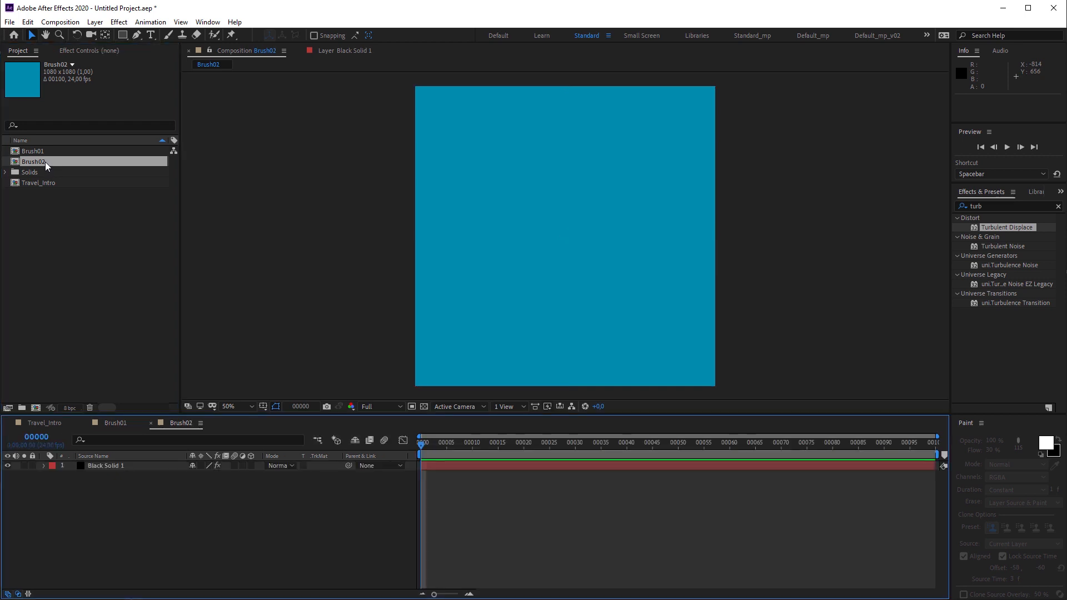
click(106, 466)
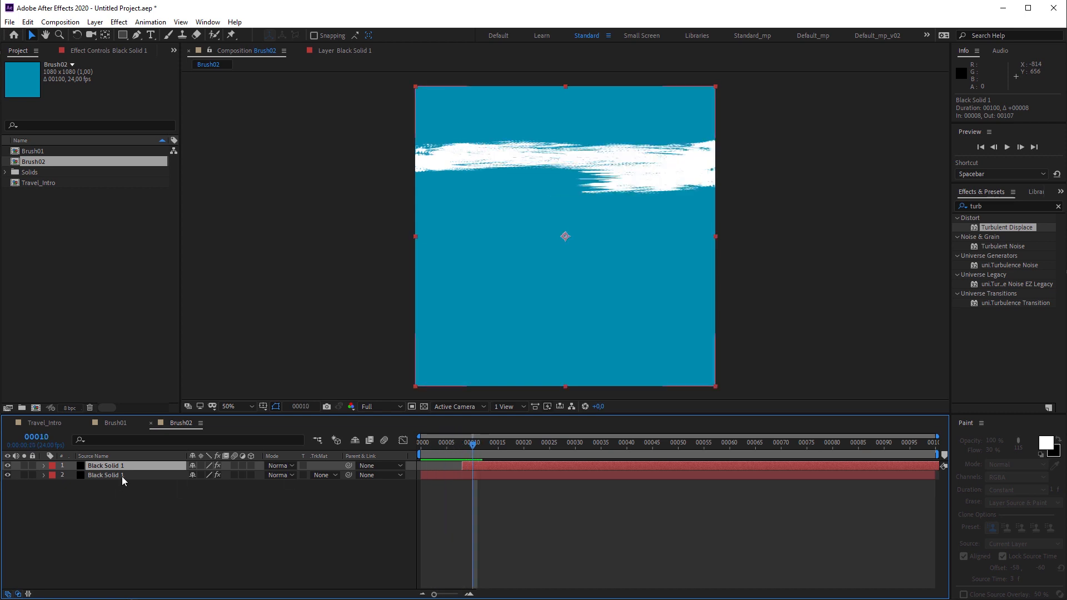
click(323, 474)
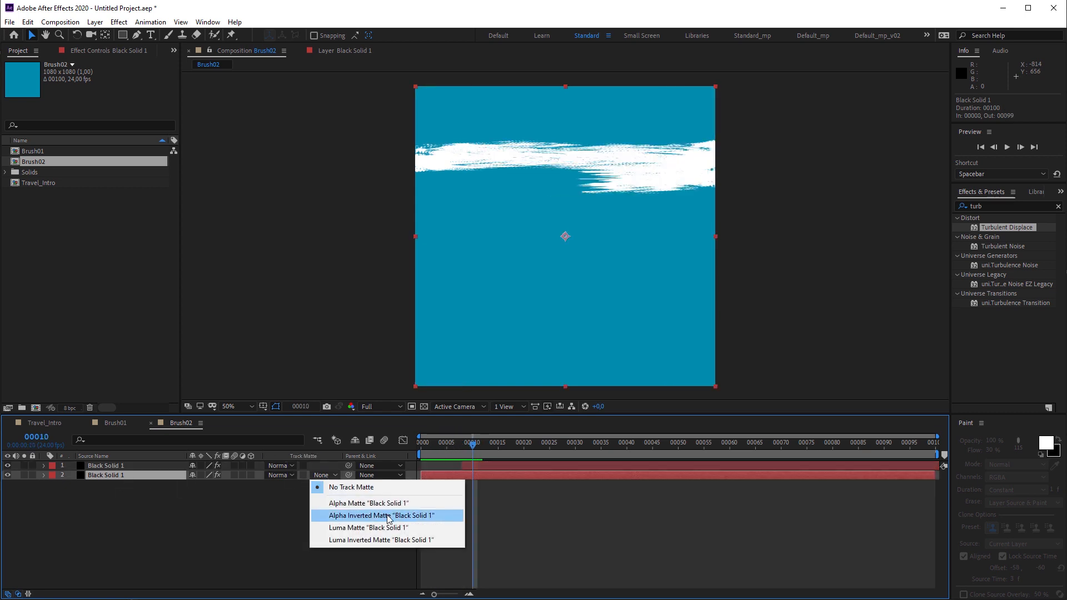
click(381, 514)
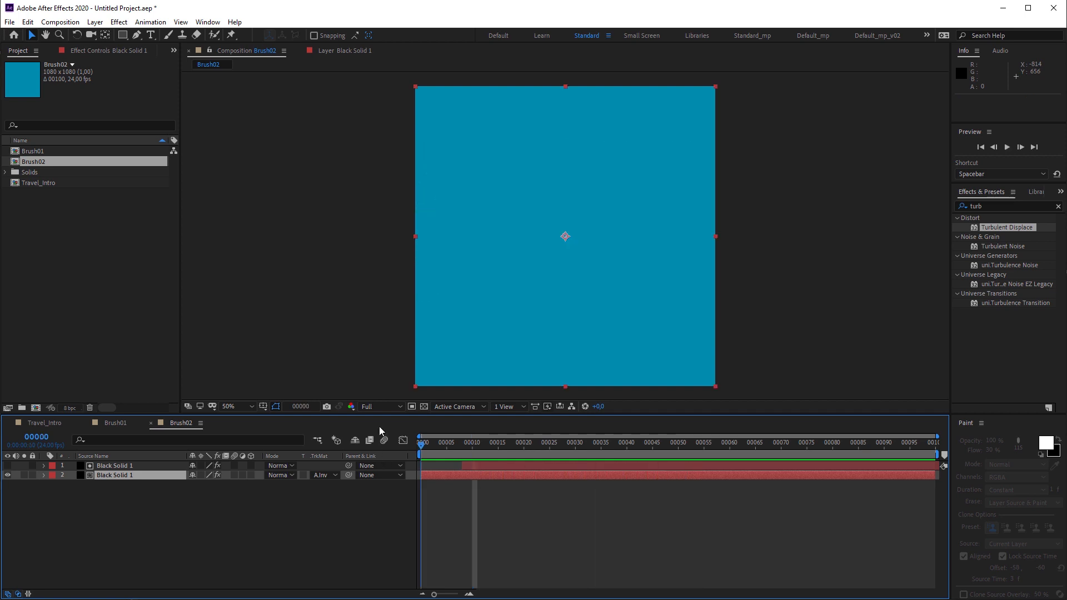
Step: Add a white SURFING text layer in Surfing Capital to Travel_Intro
double_click(40, 182)
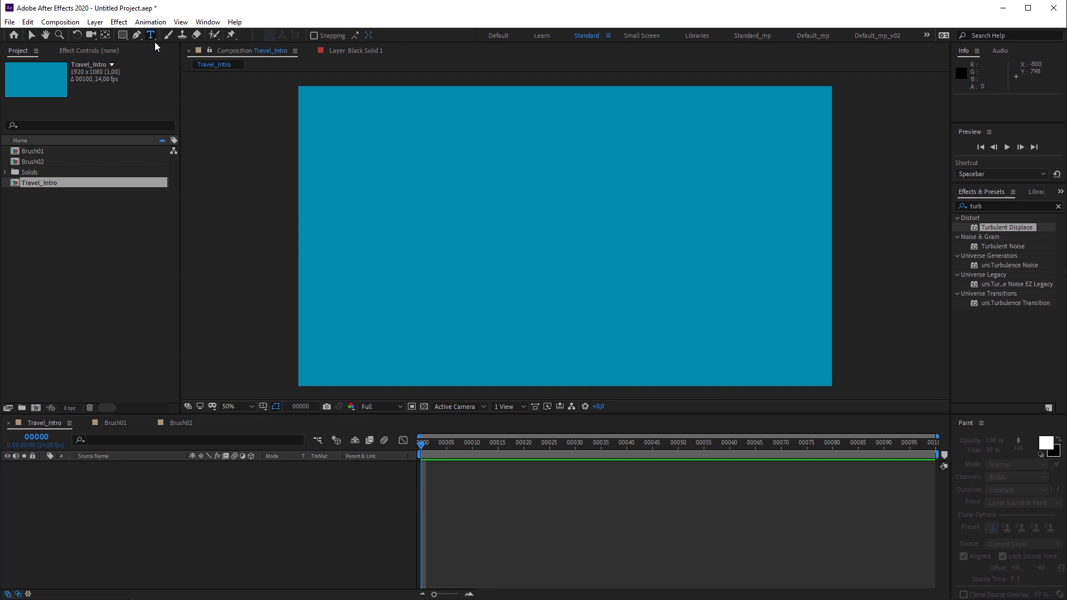
click(150, 34)
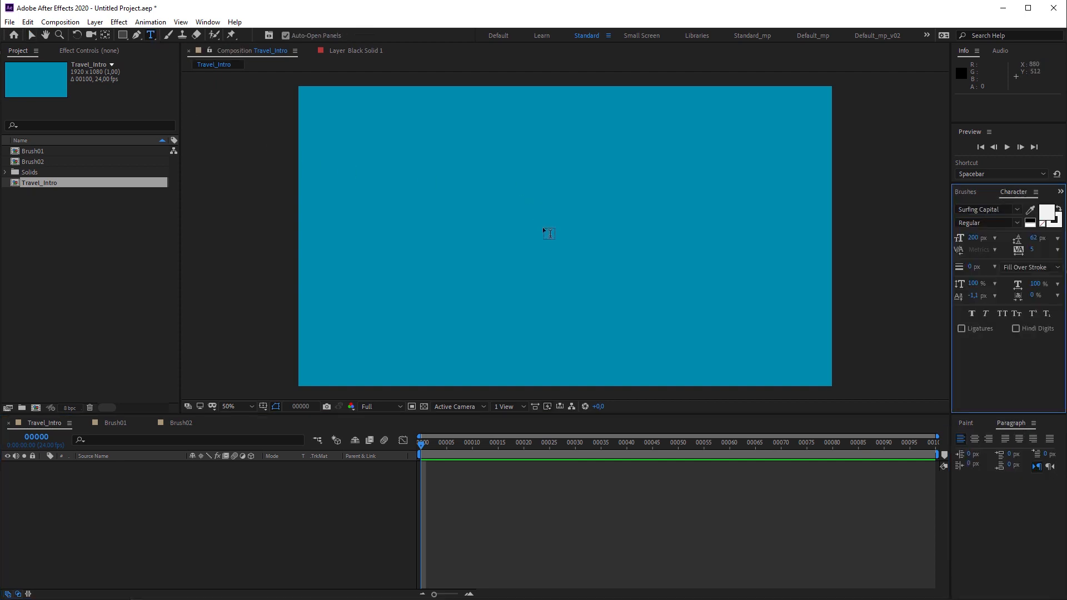
text(SUR)
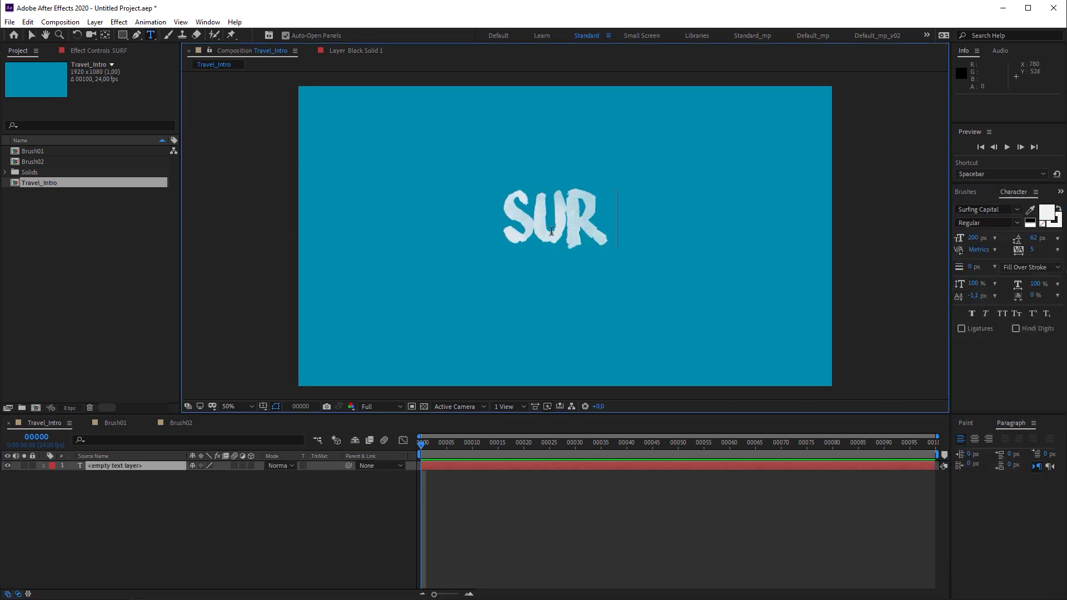
text(FING)
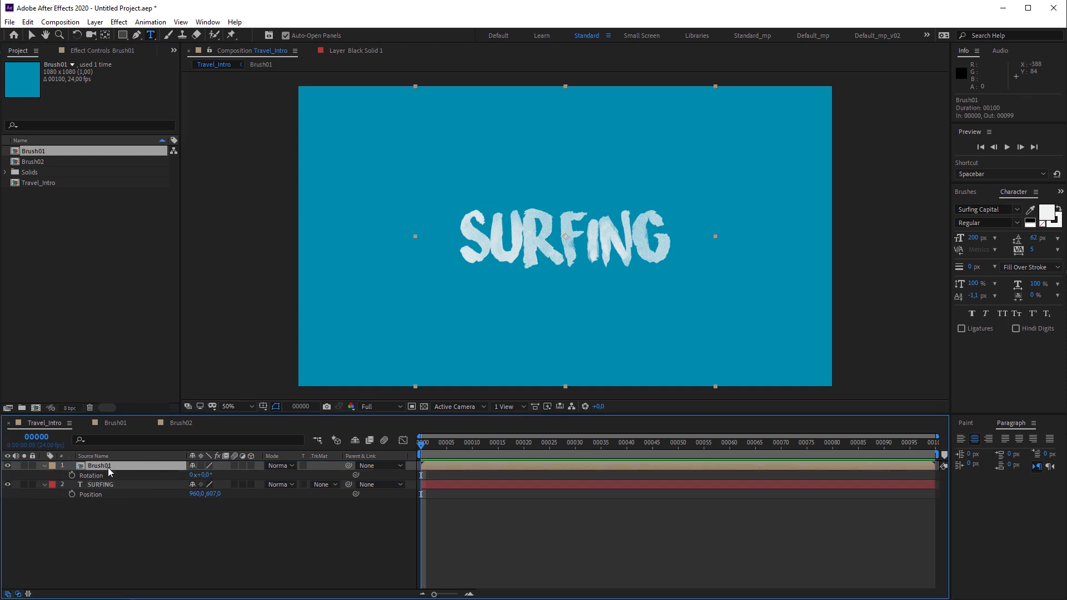
Step: Rotate Brush01 to -19° and set SURFING's track matte to Alpha Matte "Brush01"
double_click(201, 474)
text(-19)
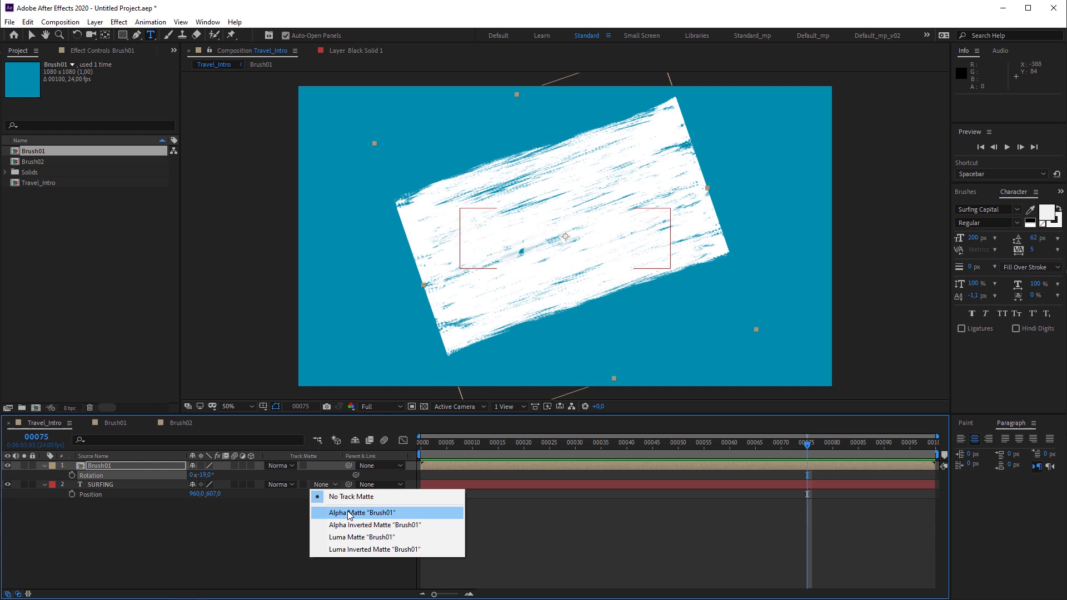
click(360, 512)
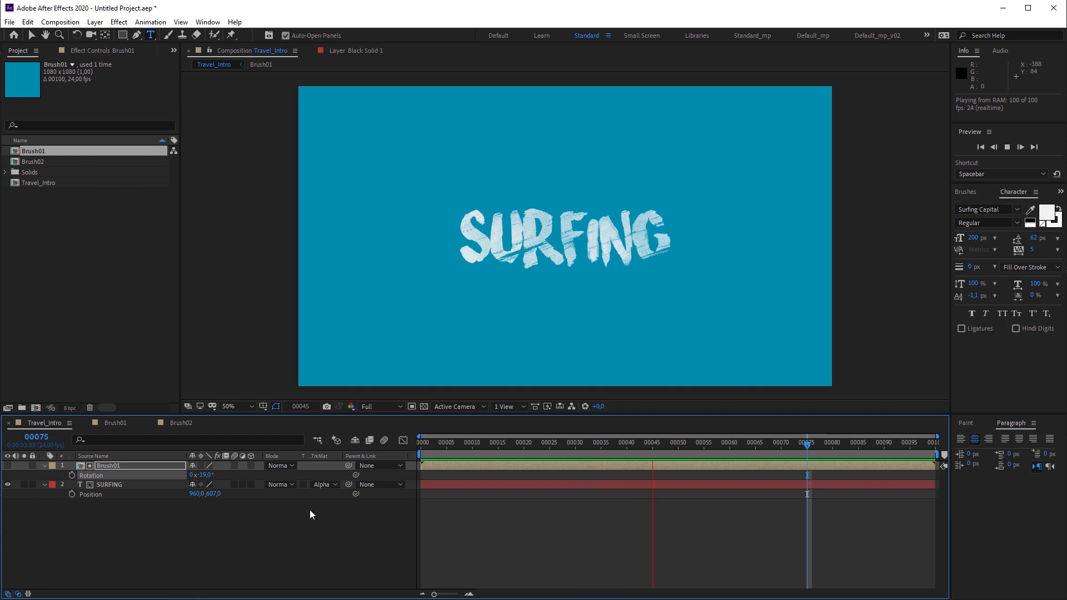
click(472, 442)
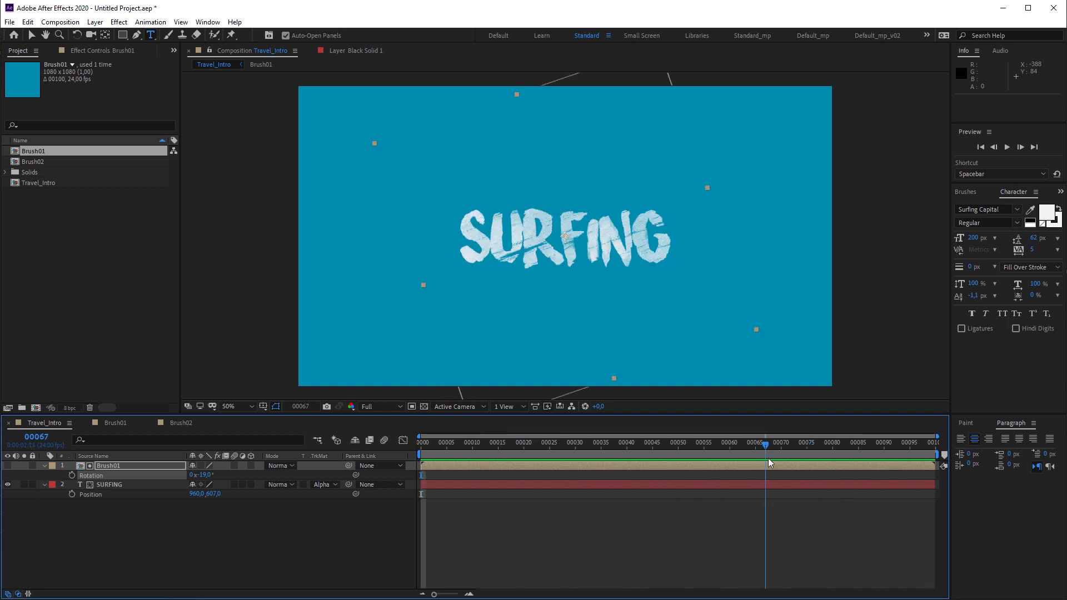
Step: Matte the SURFING 2 copy with Brush02, hide the original SURFING layer and preview the wipe
click(109, 484)
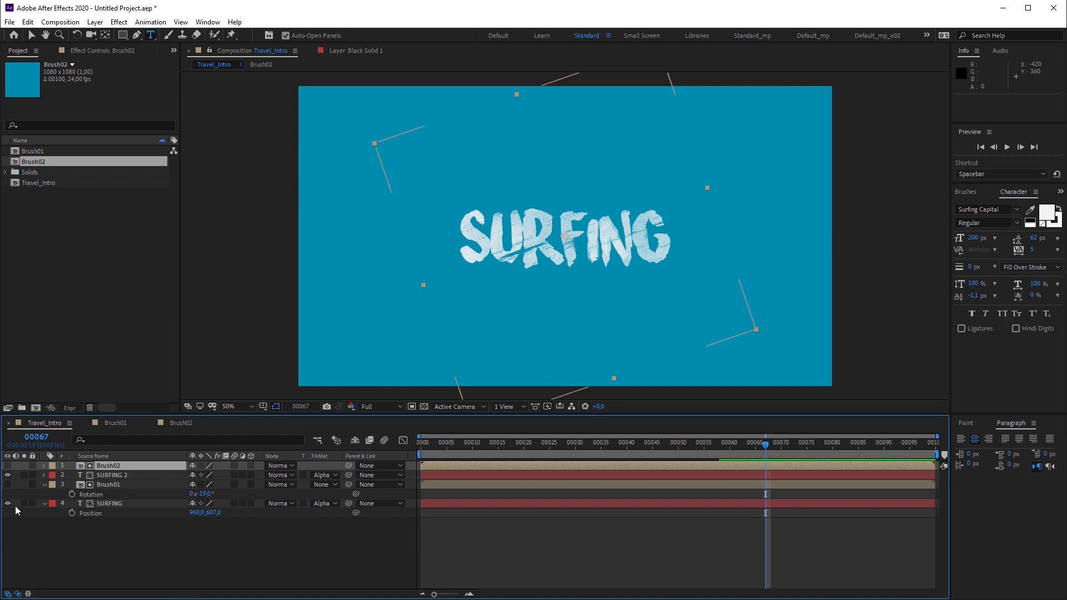
click(7, 503)
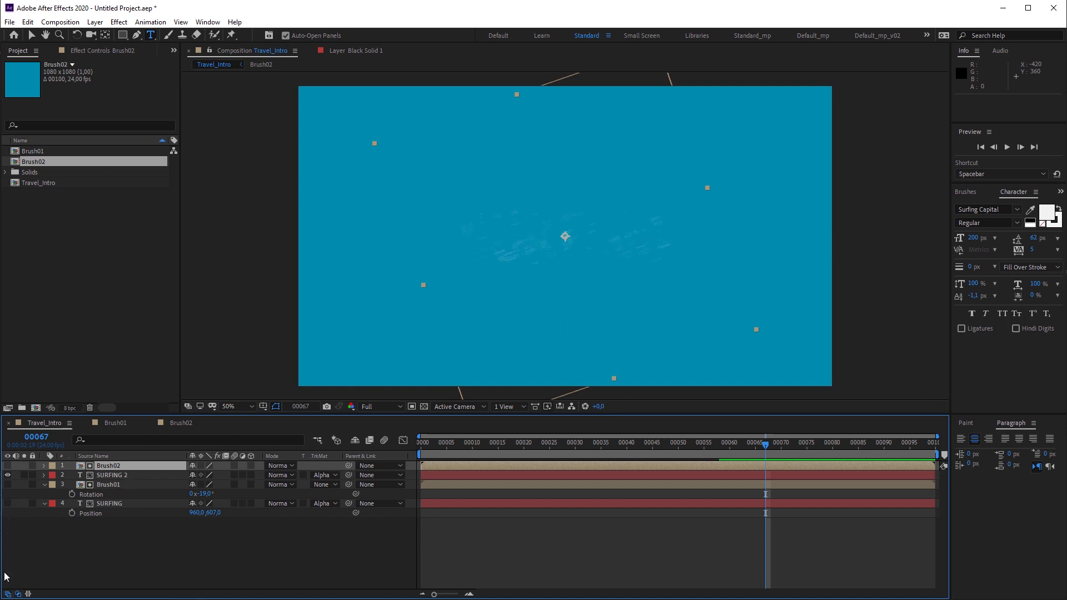
key(space)
text(trans)
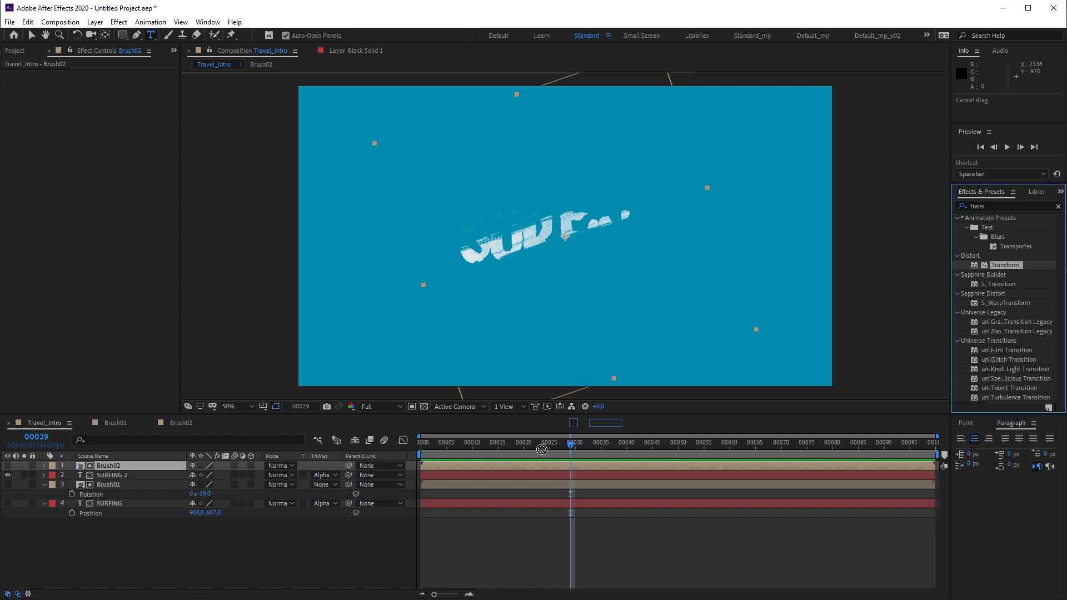
Step: Apply Transform to SURFING 2, then select the original SURFING layer together with Brush01
click(112, 475)
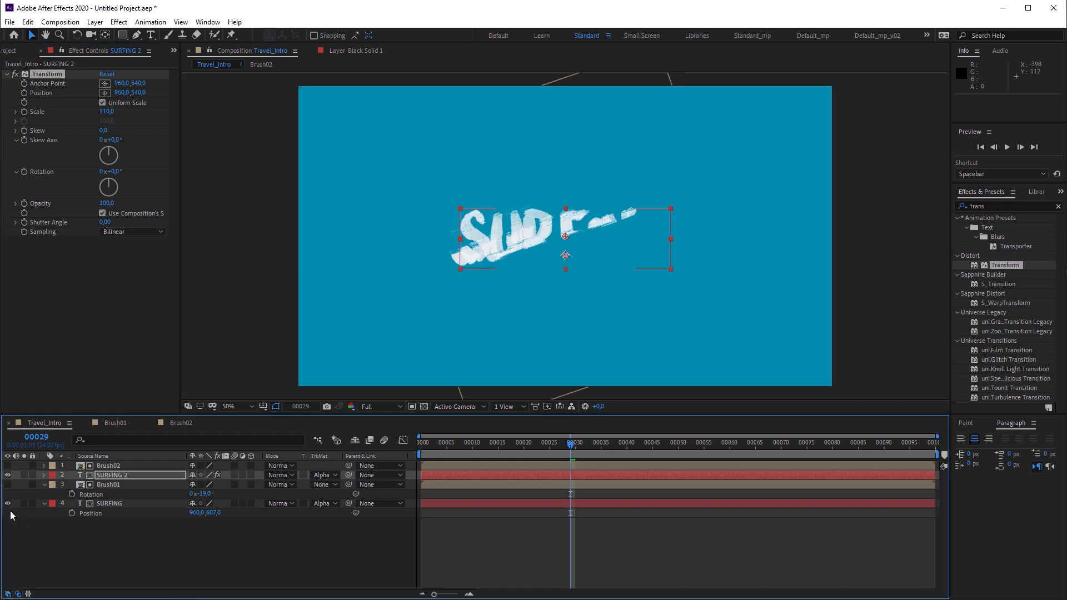
click(107, 483)
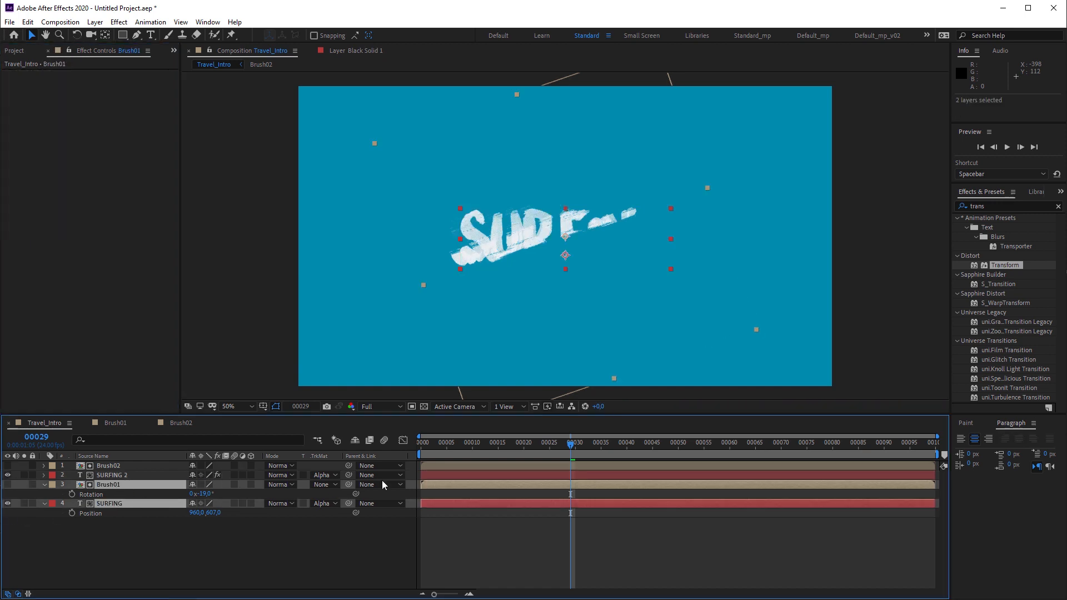
click(446, 442)
text(turb)
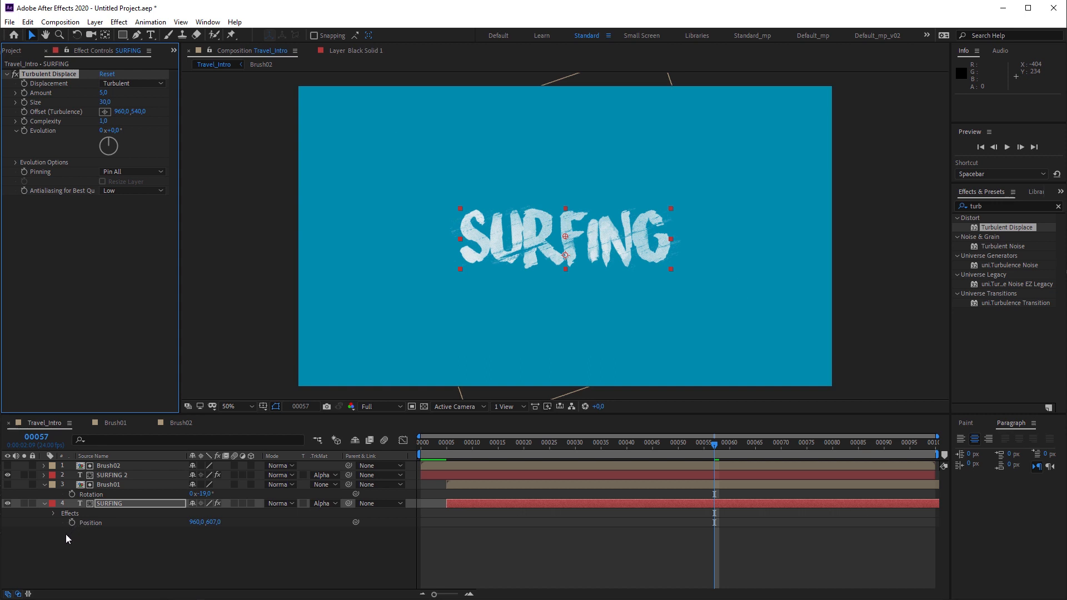
mouse_move(57, 516)
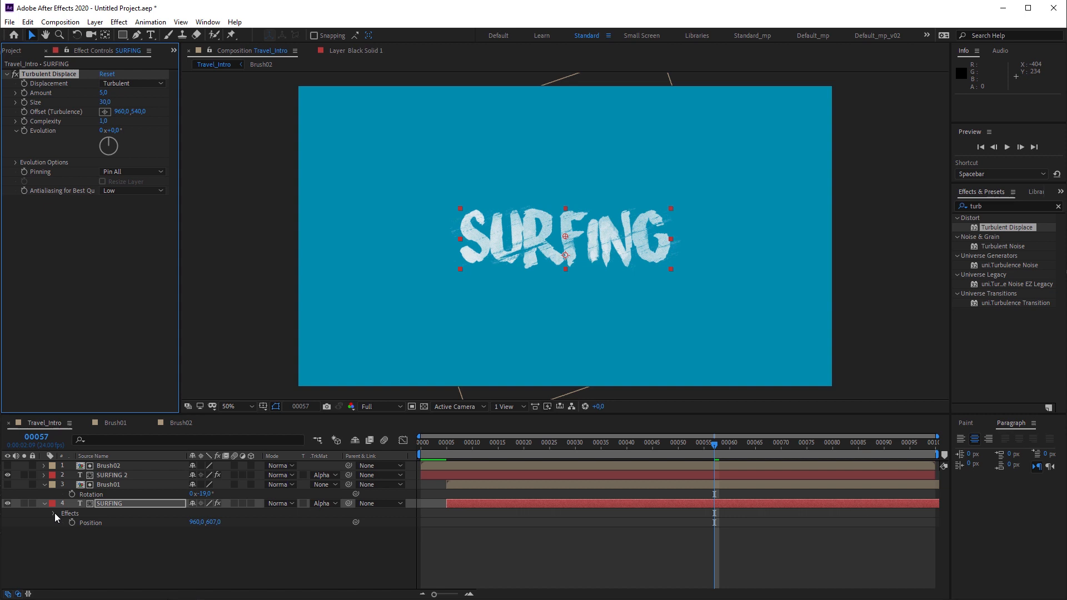
Step: Expand Turbulent Displace (Amount 5, Size 30) on SURFING so Evolution can be expression-driven
click(54, 513)
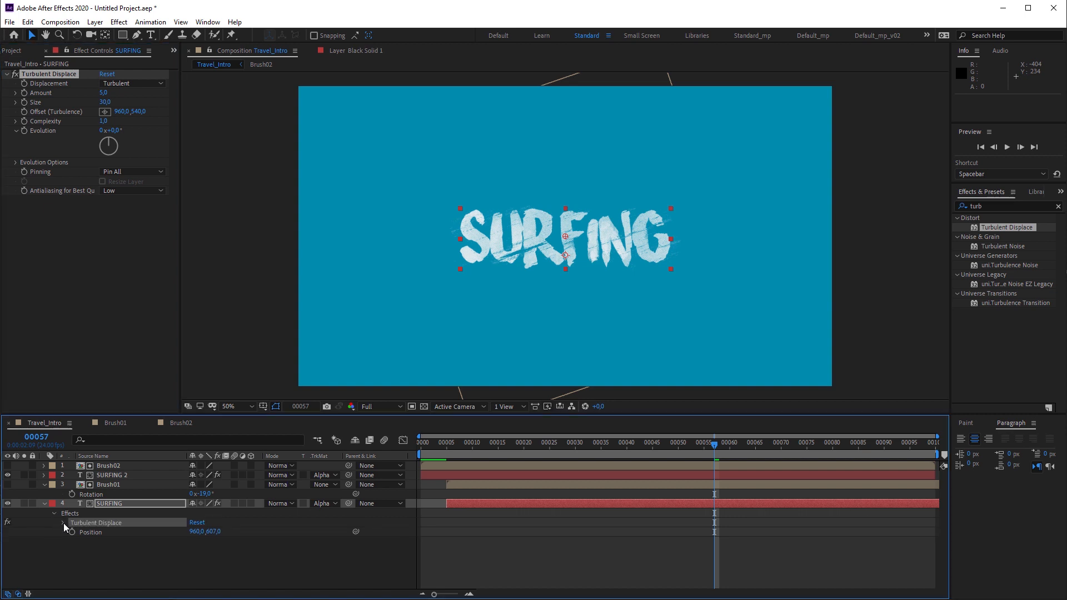
click(62, 522)
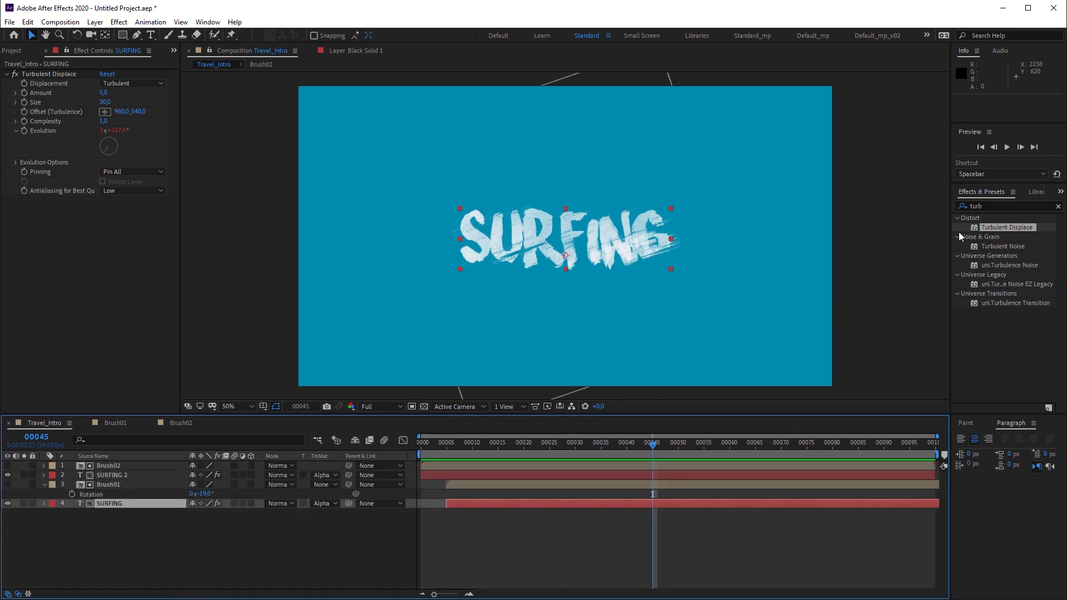
Step: Apply Posterize Time at 24 fps to SURFING after its Turbulent Displace
text(poster)
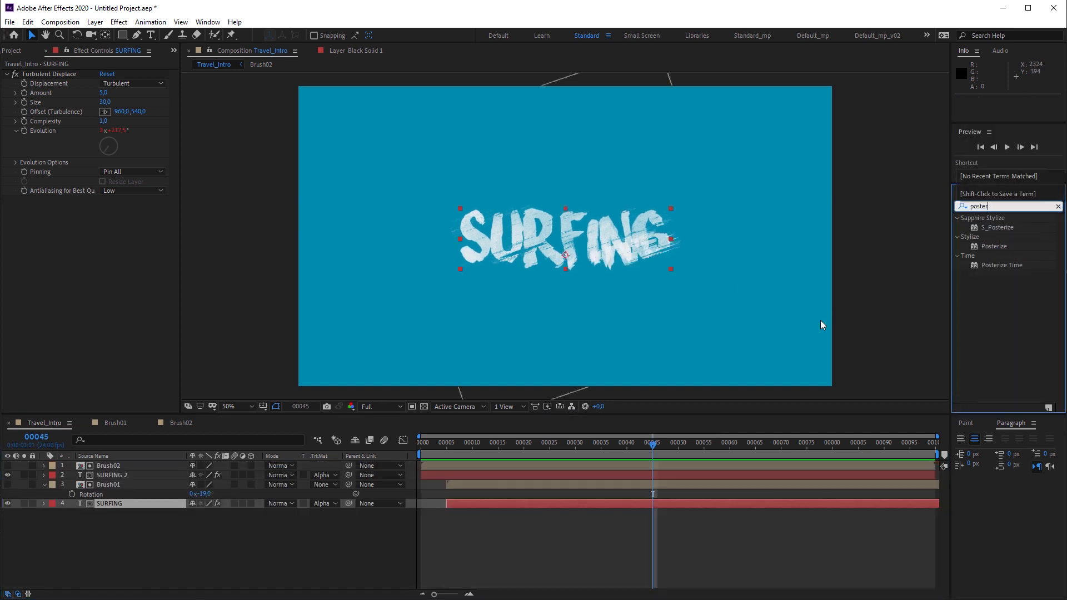
double_click(1001, 265)
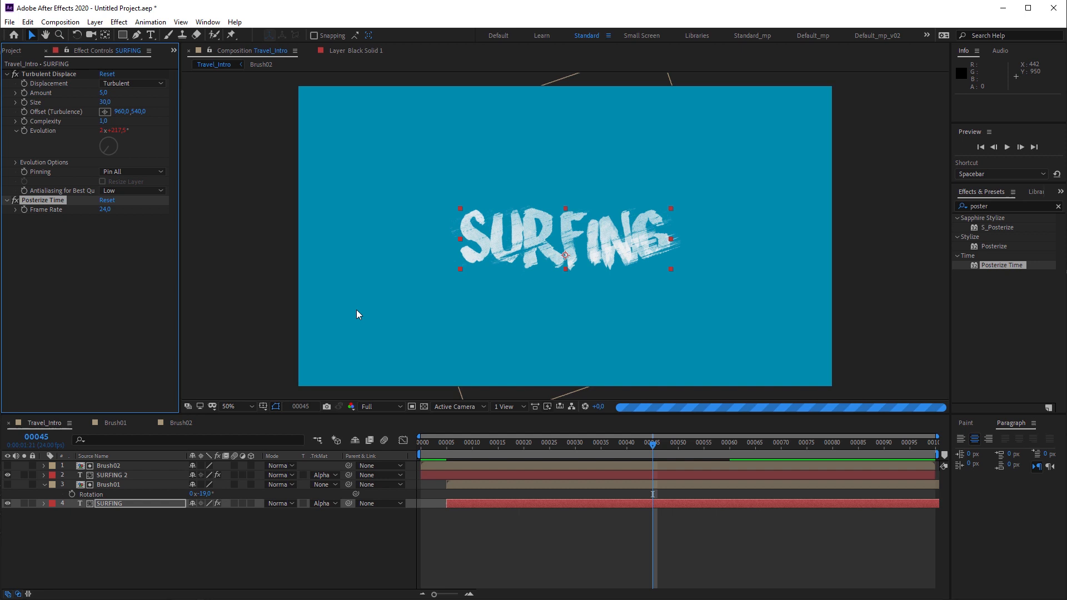